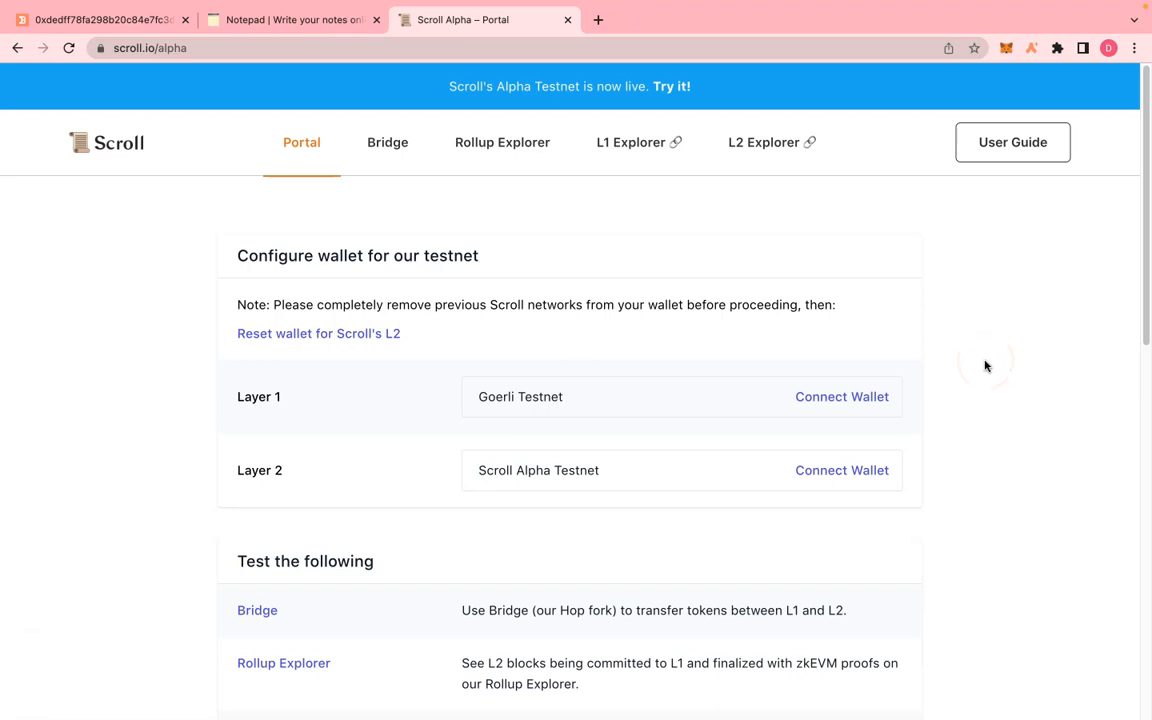
mouse_move(985, 367)
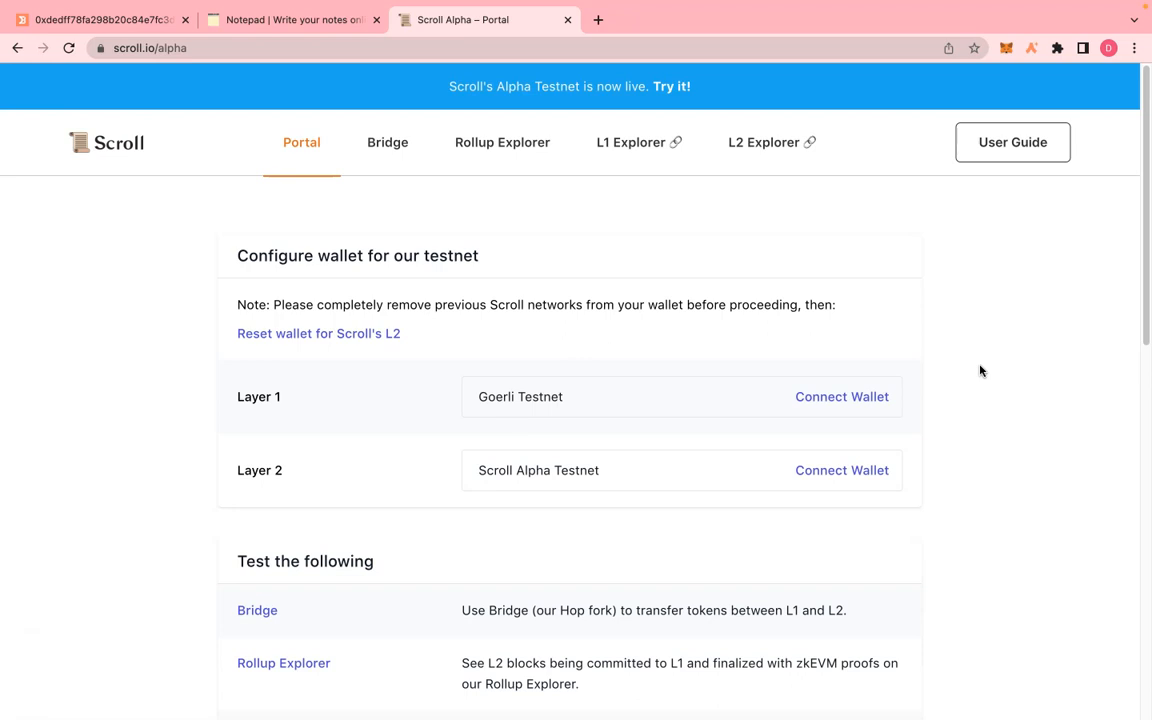
mouse_move(989, 371)
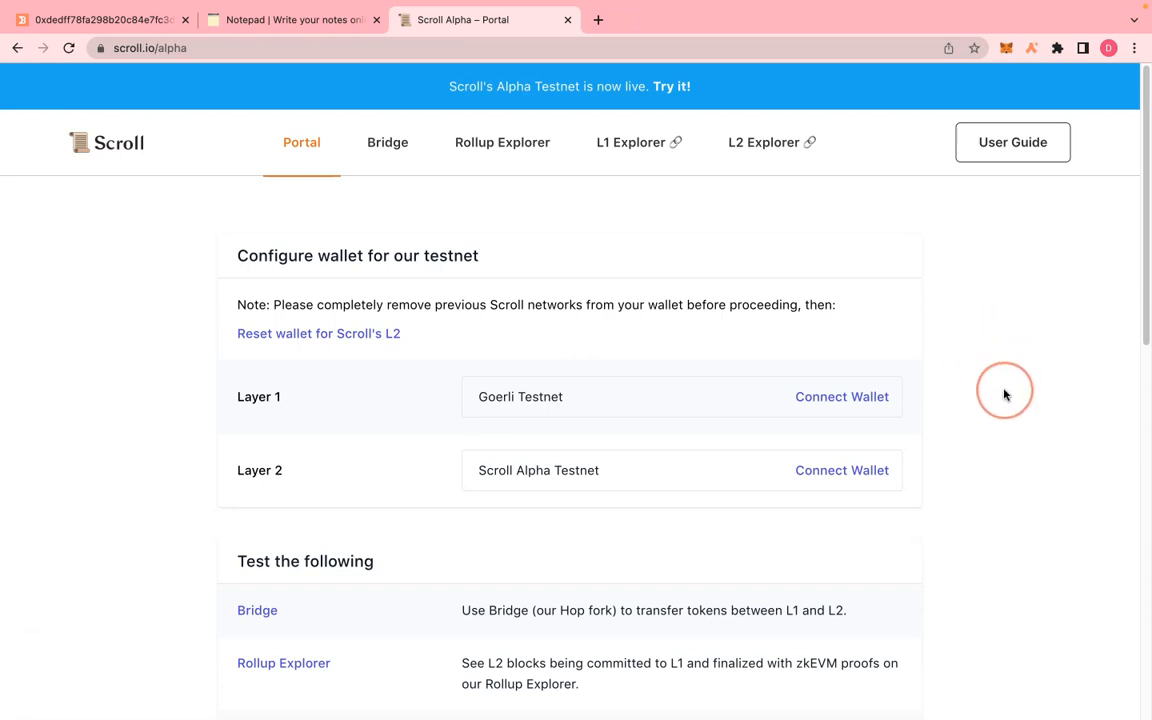
mouse_move(992, 226)
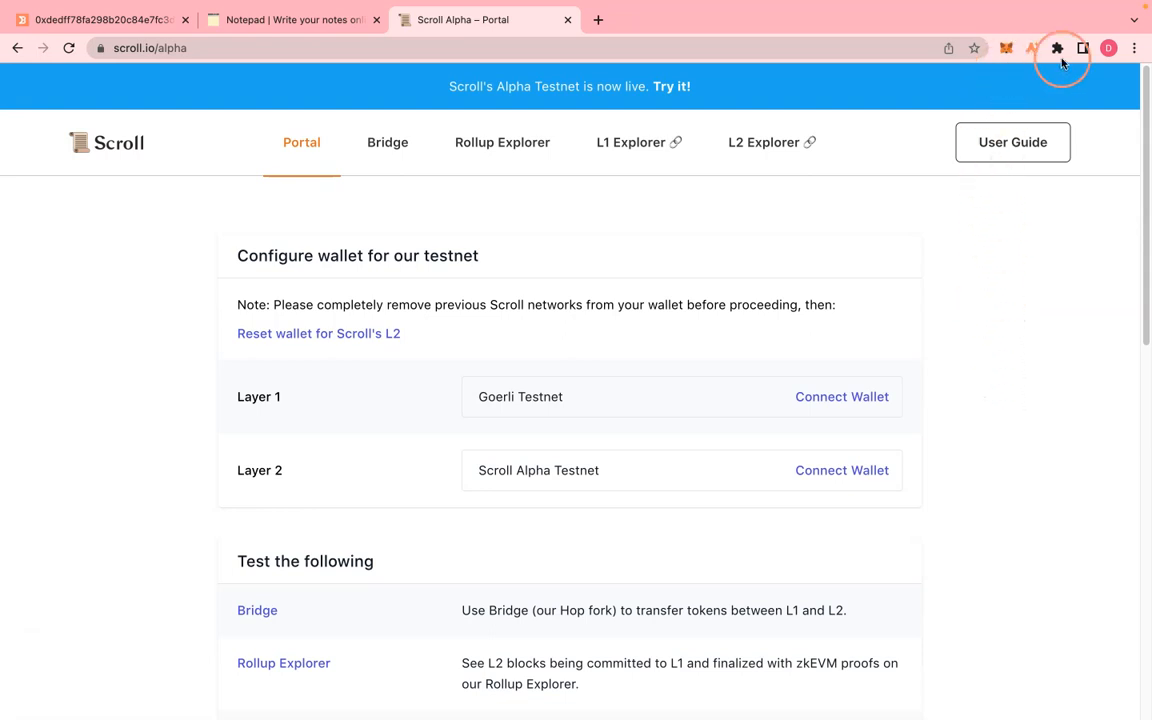
mouse_move(915, 272)
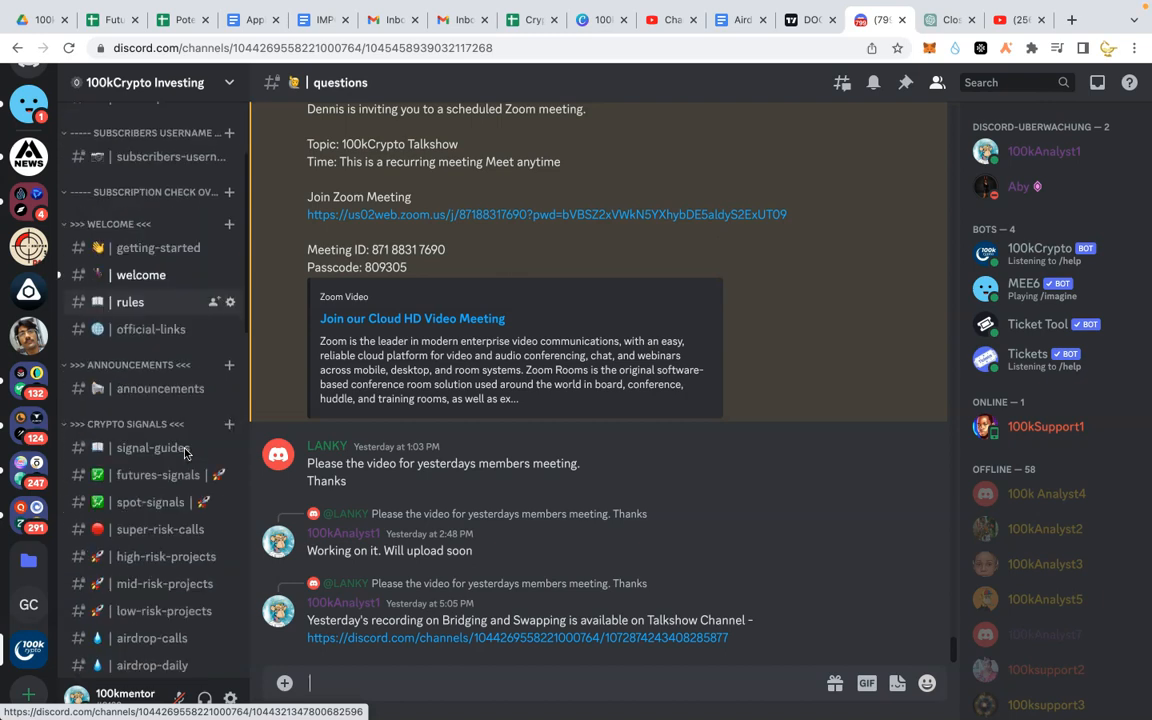
Scroll airdrop-daily down to the RESOURCES section showing the Goerli Test token faucet link.
scroll(down, 3)
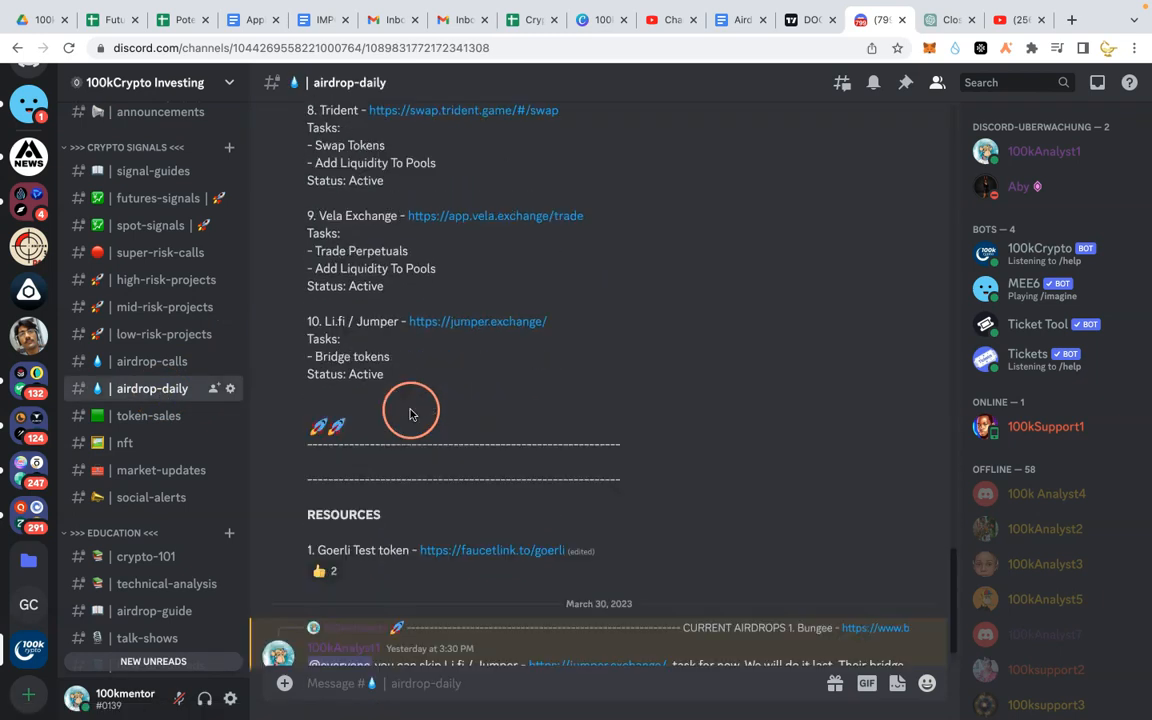
scroll(down, 3)
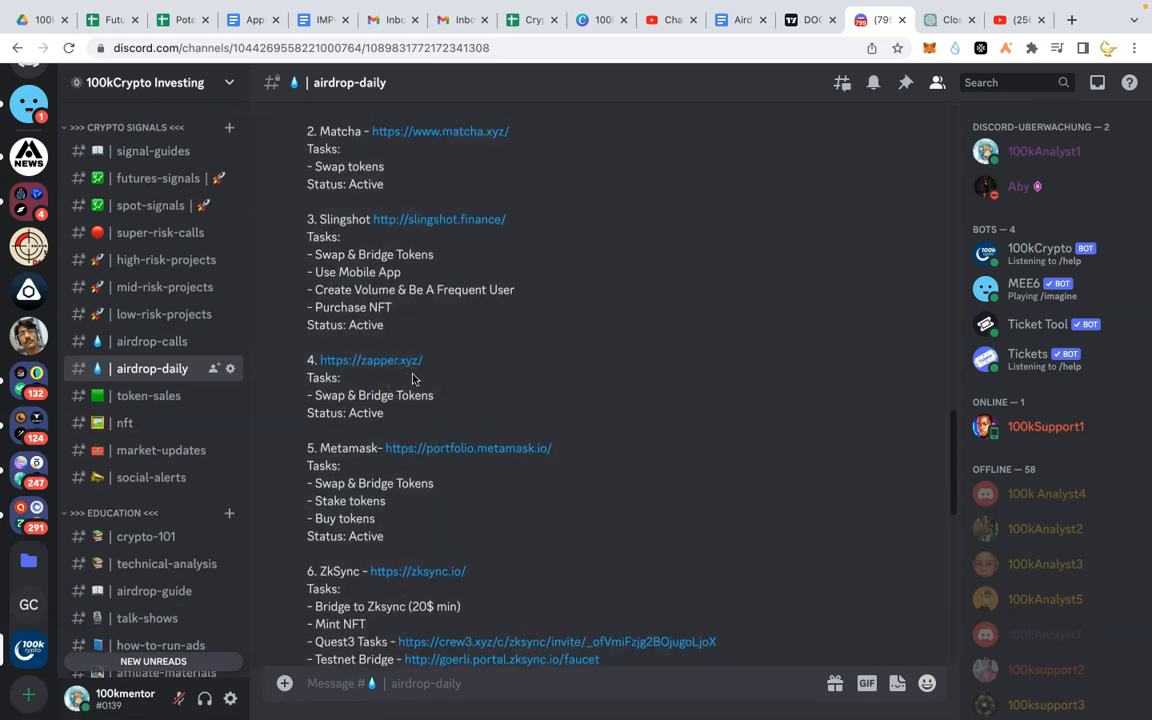
scroll(down, 3)
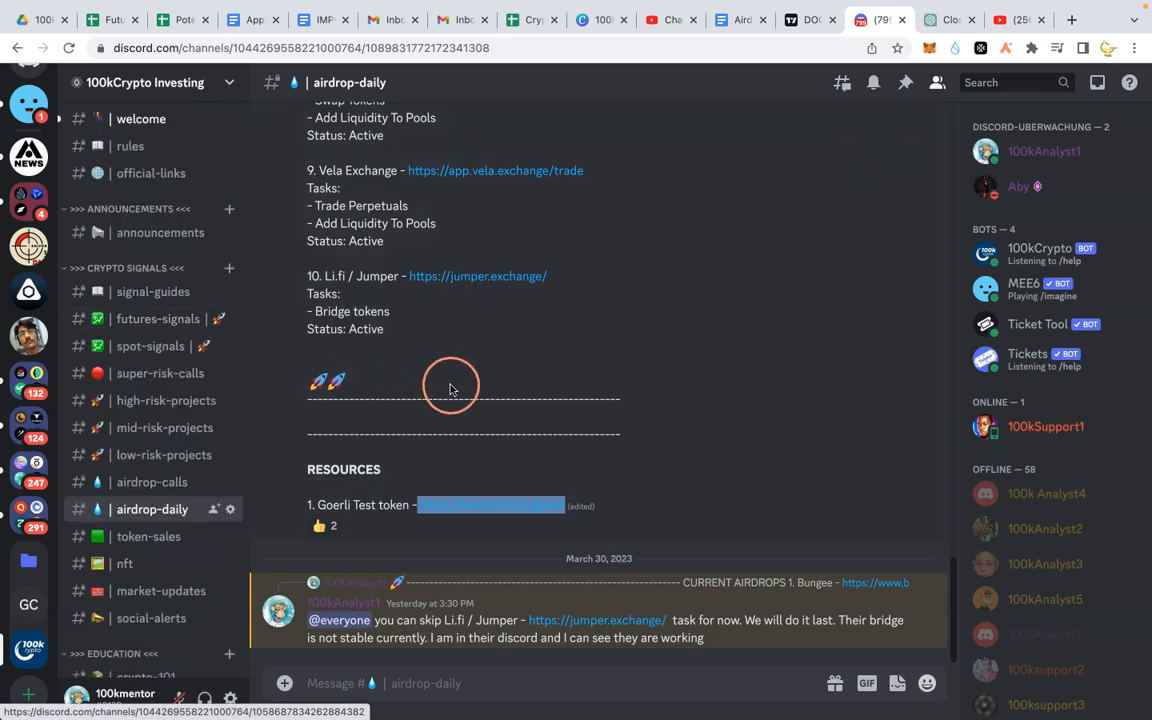
scroll(down, 3)
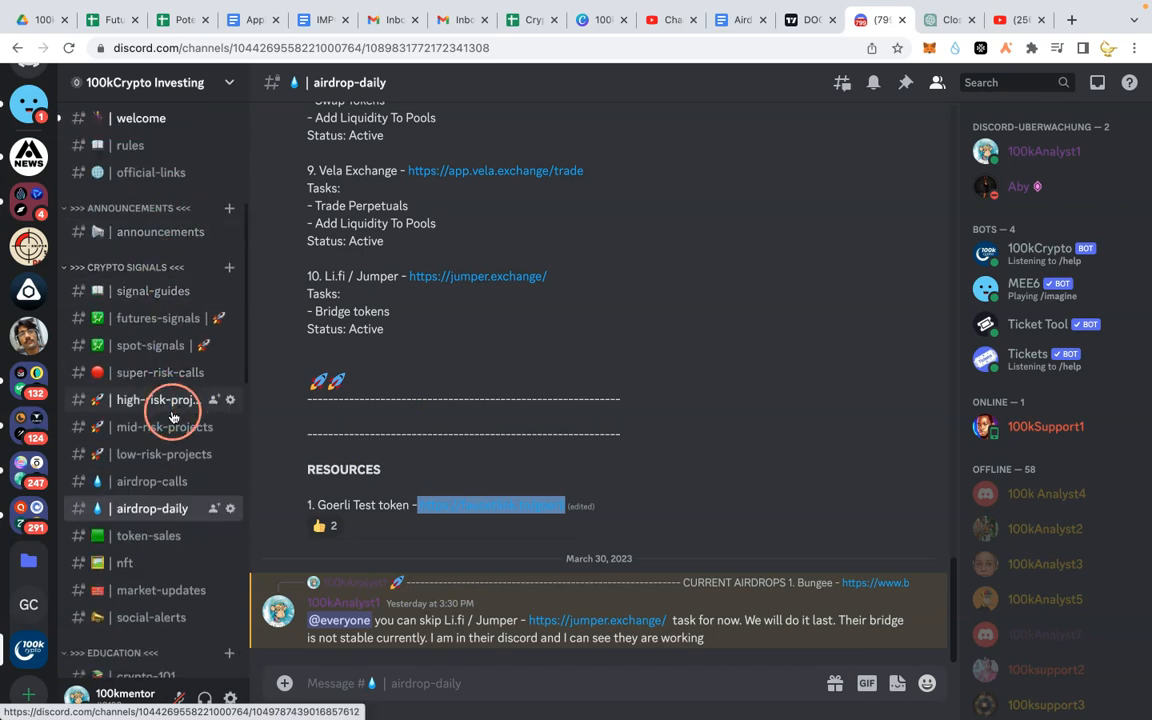
Browse spot-signals, high-risk-projects, low-risk-projects and futures-signals, returning to spot-signals.
click(155, 345)
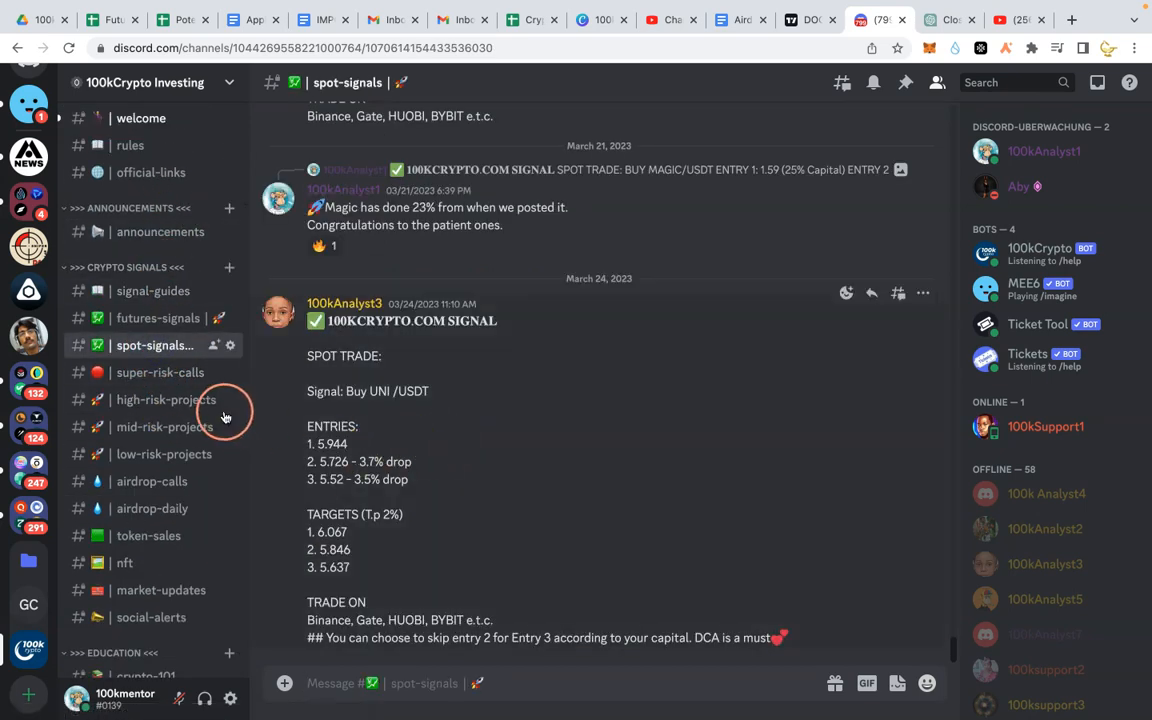
click(165, 399)
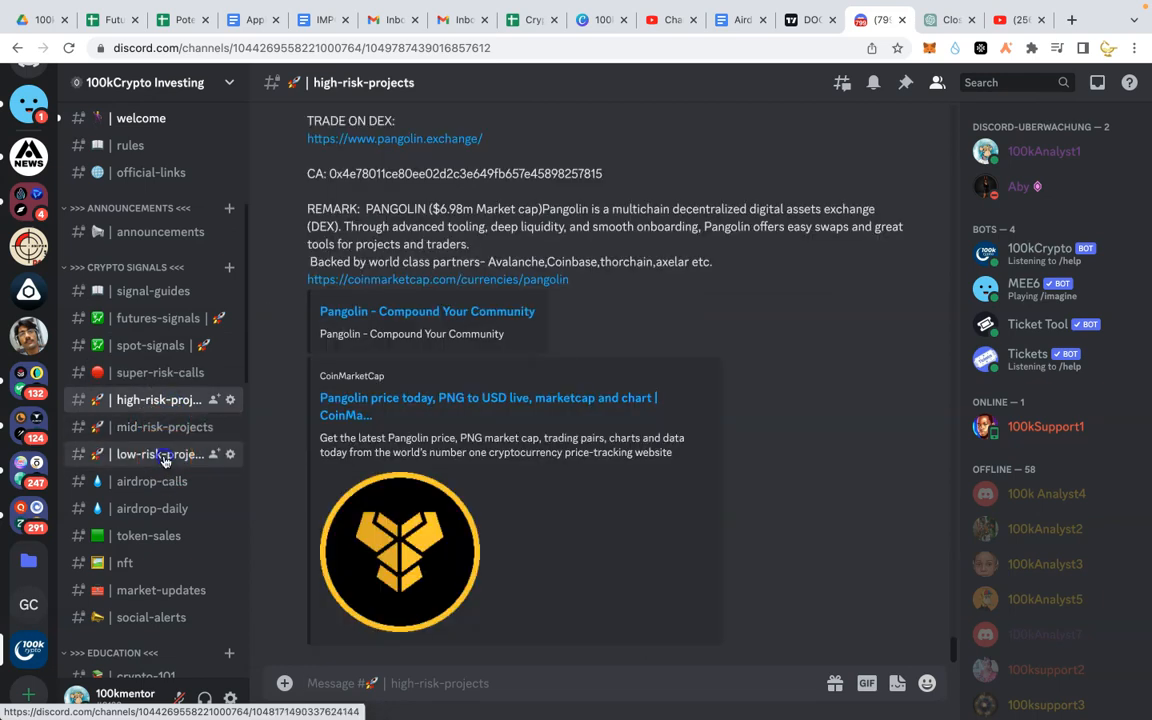
click(160, 454)
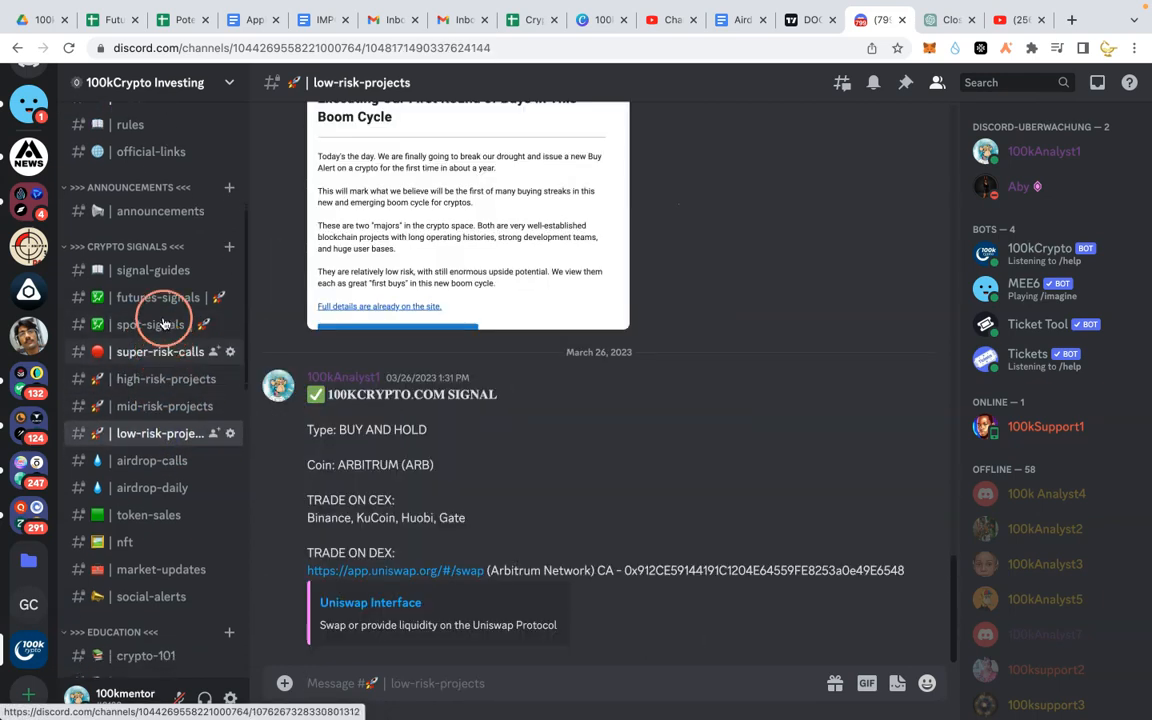
click(157, 297)
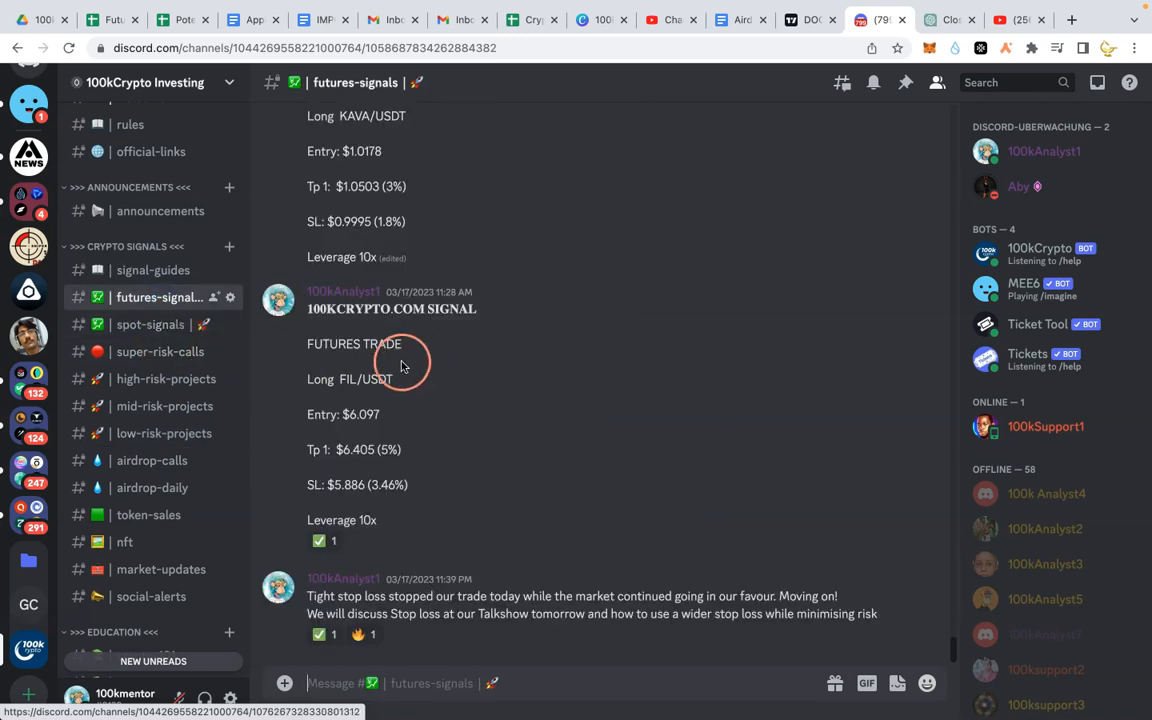
click(150, 324)
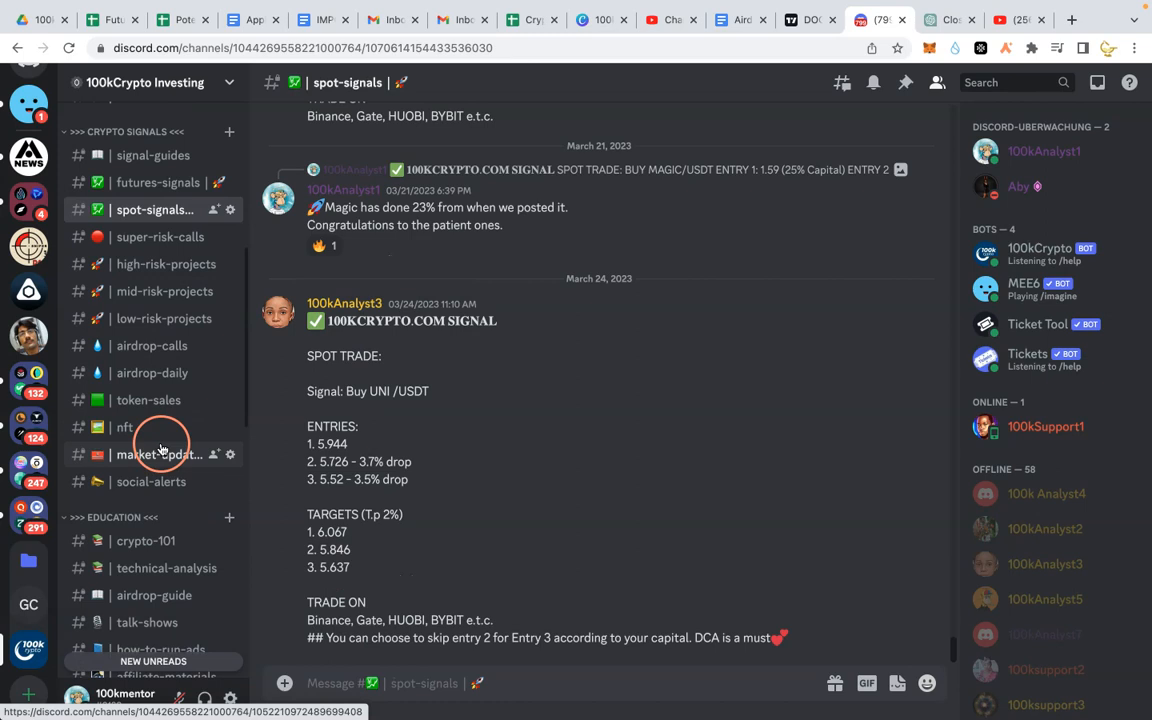
mouse_move(165, 448)
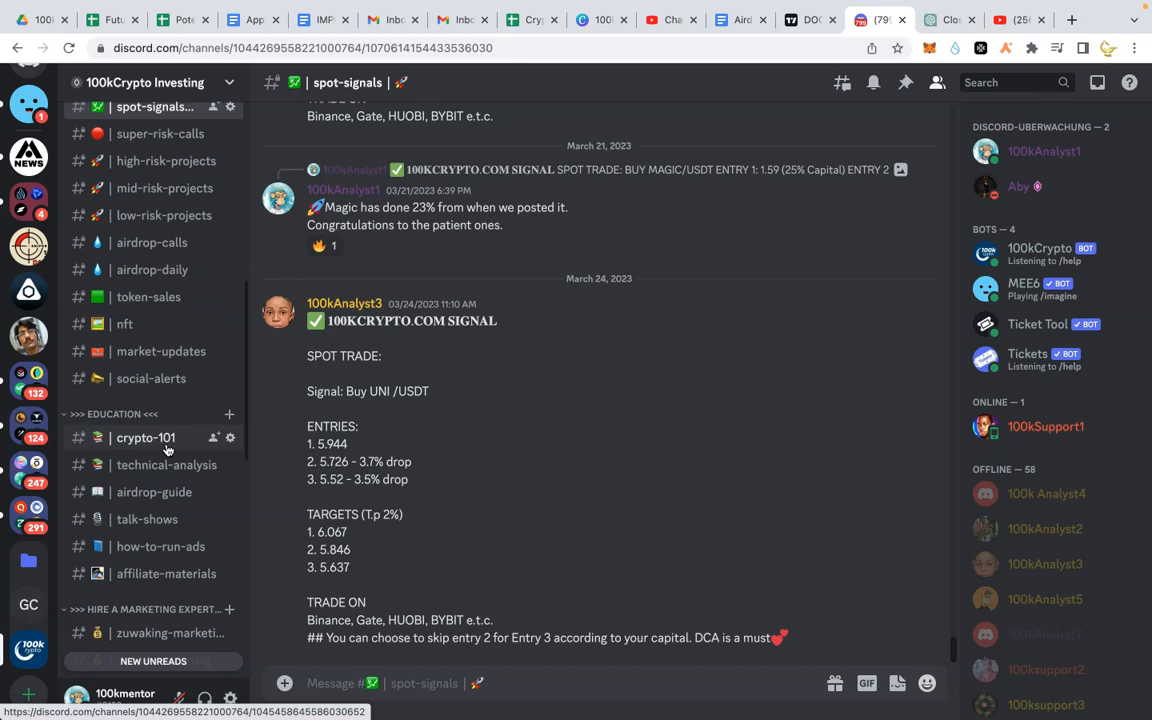
mouse_move(150, 378)
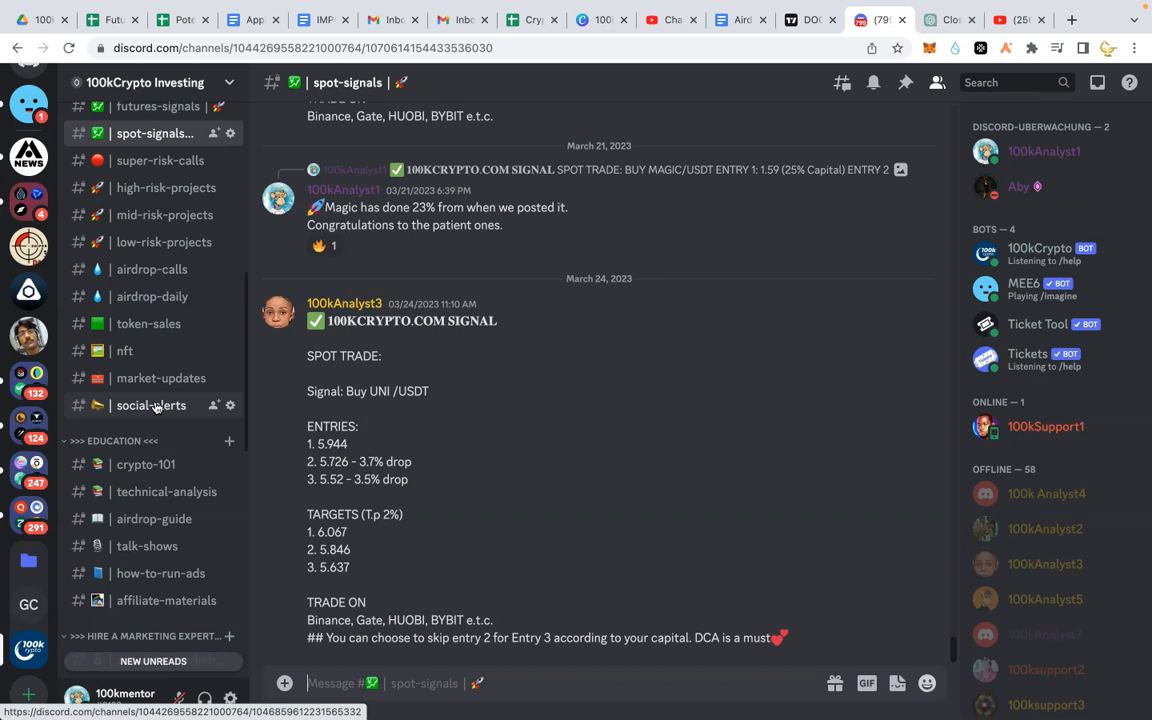
click(685, 19)
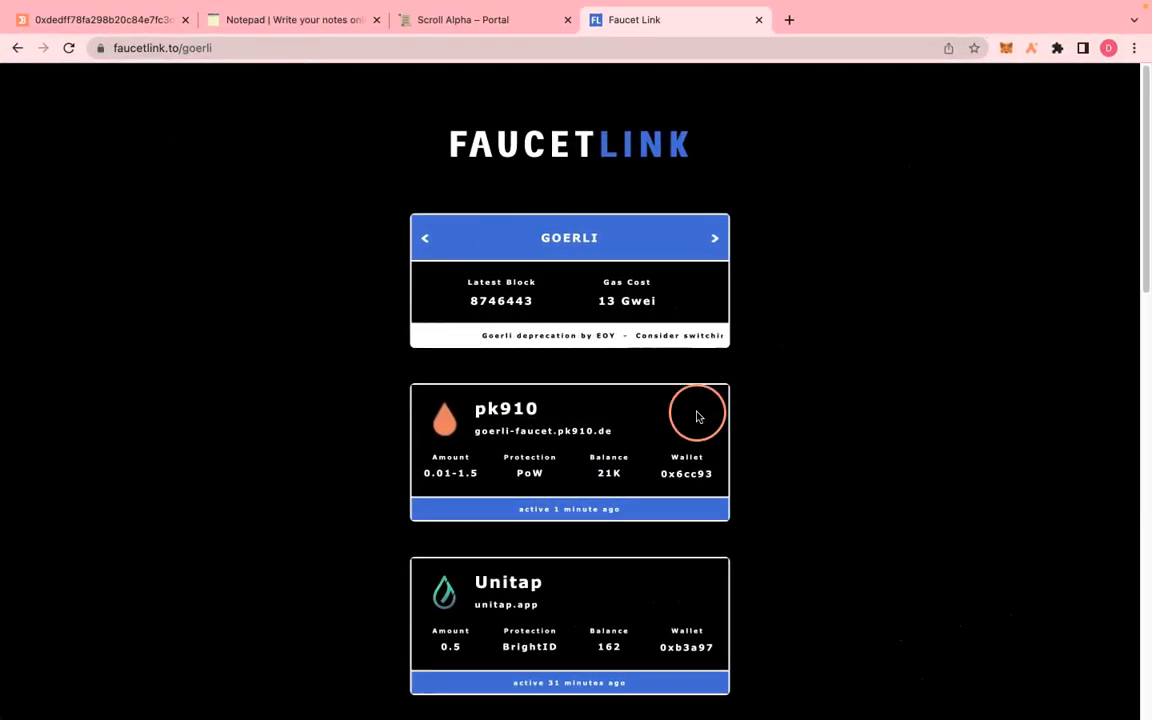
Show test networks in MetaMask and select Goerli, showing 0.2928 GoerliETH.
scroll(down, 3)
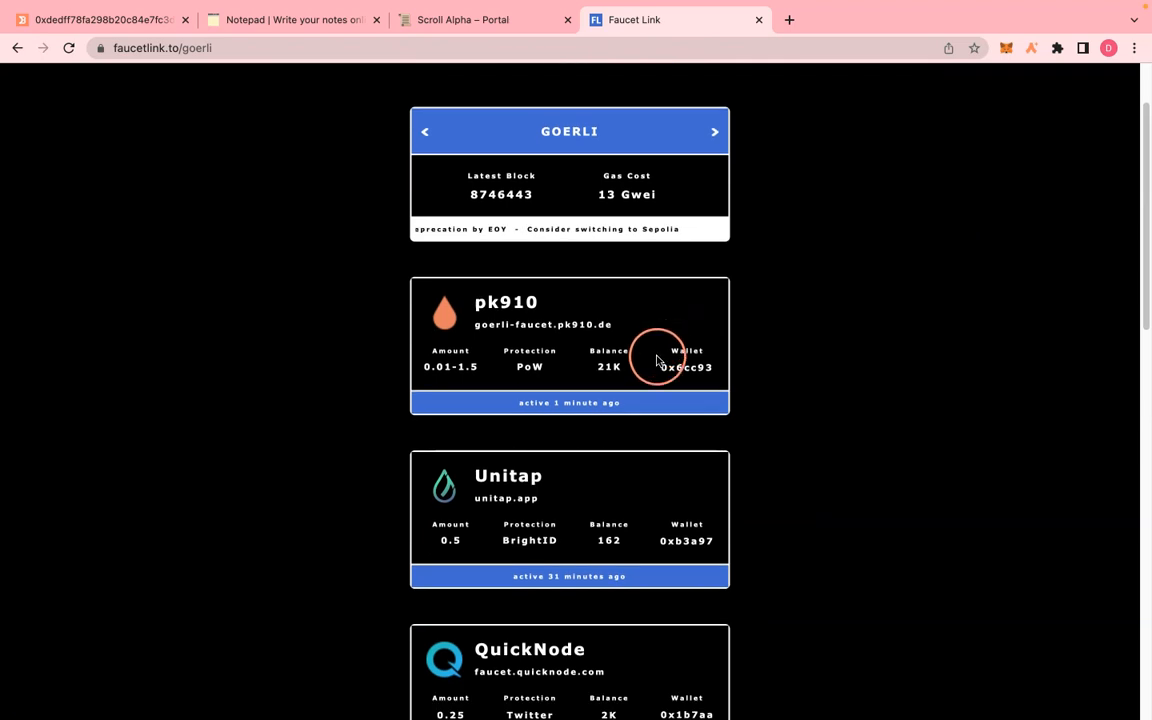
scroll(down, 3)
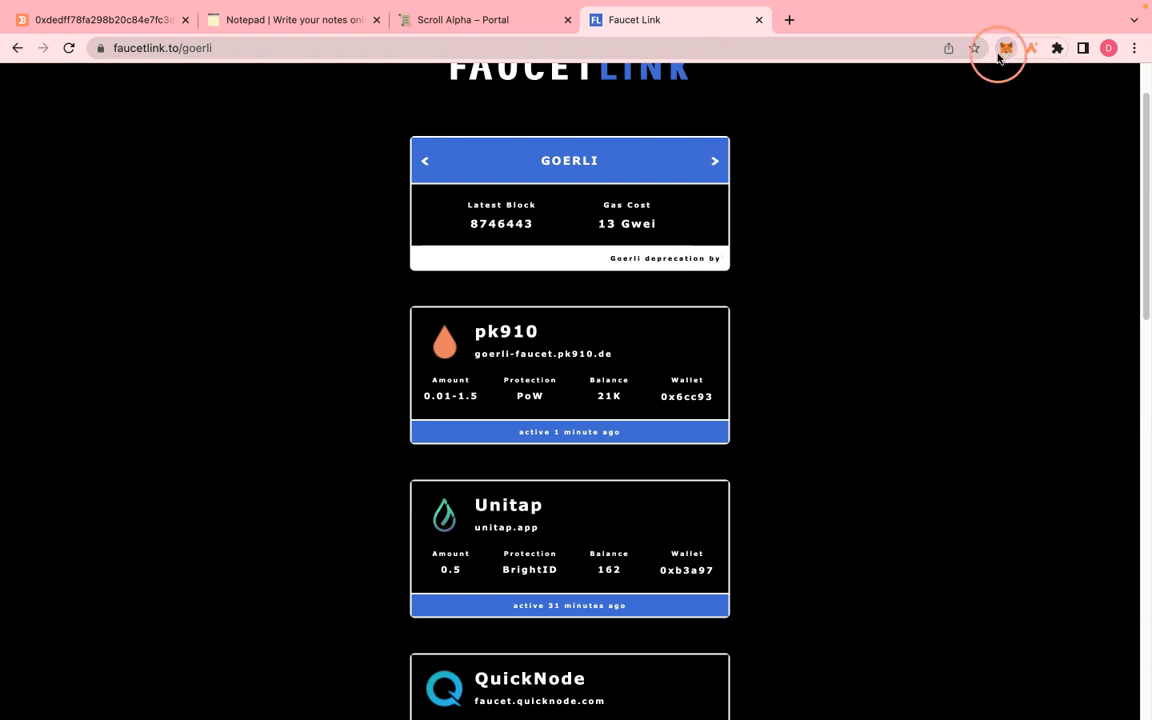
click(1006, 48)
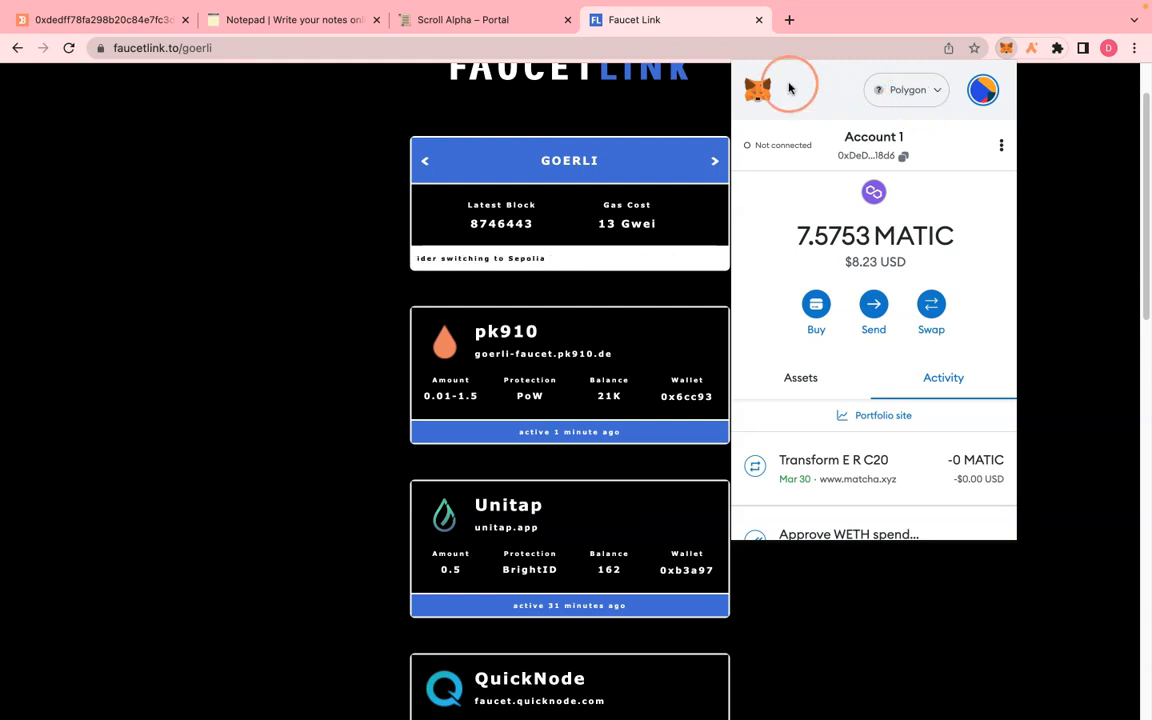
click(905, 90)
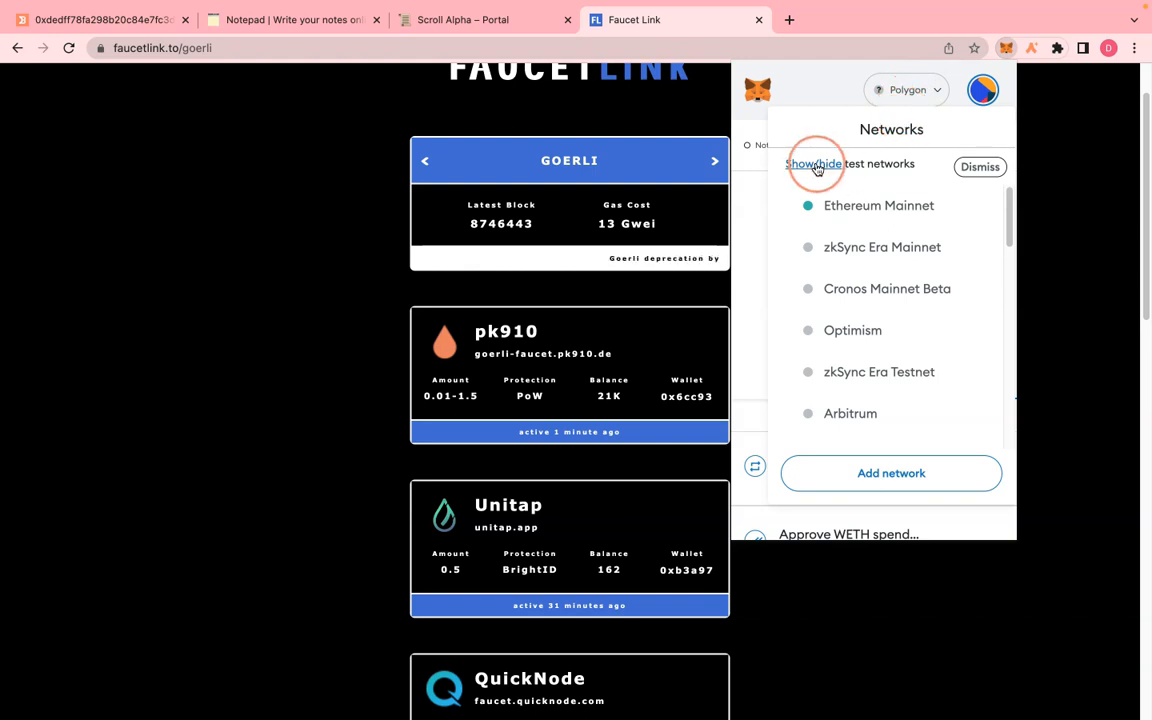
click(813, 163)
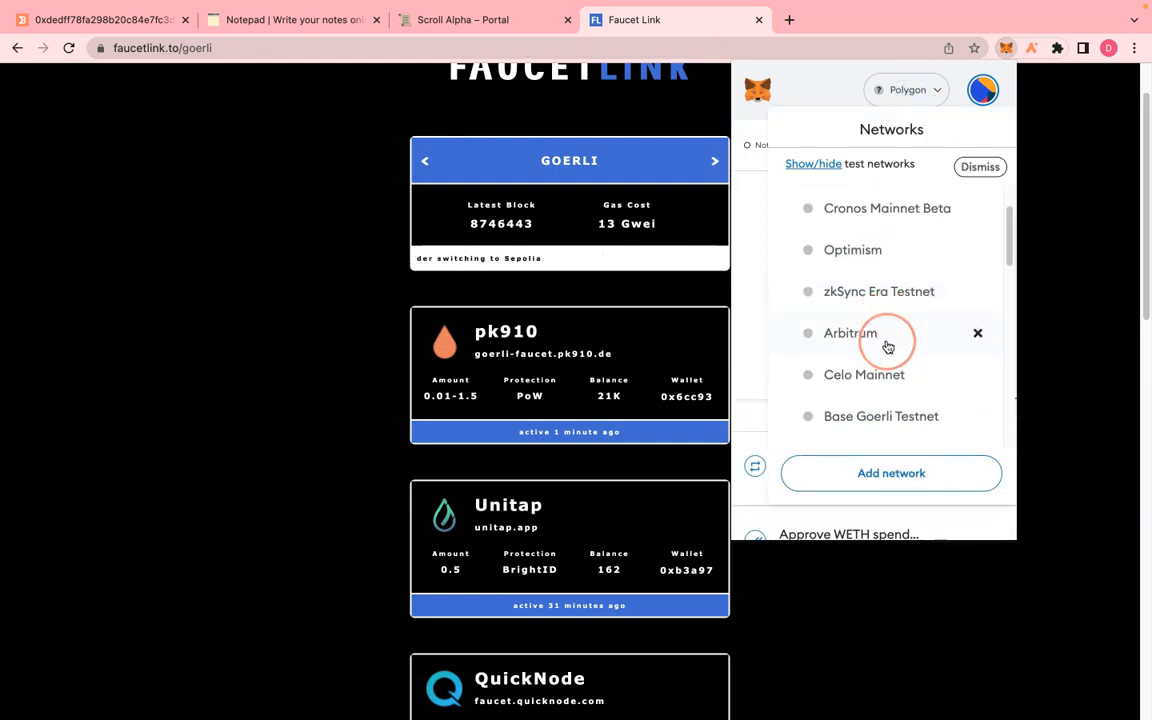
scroll(down, 3)
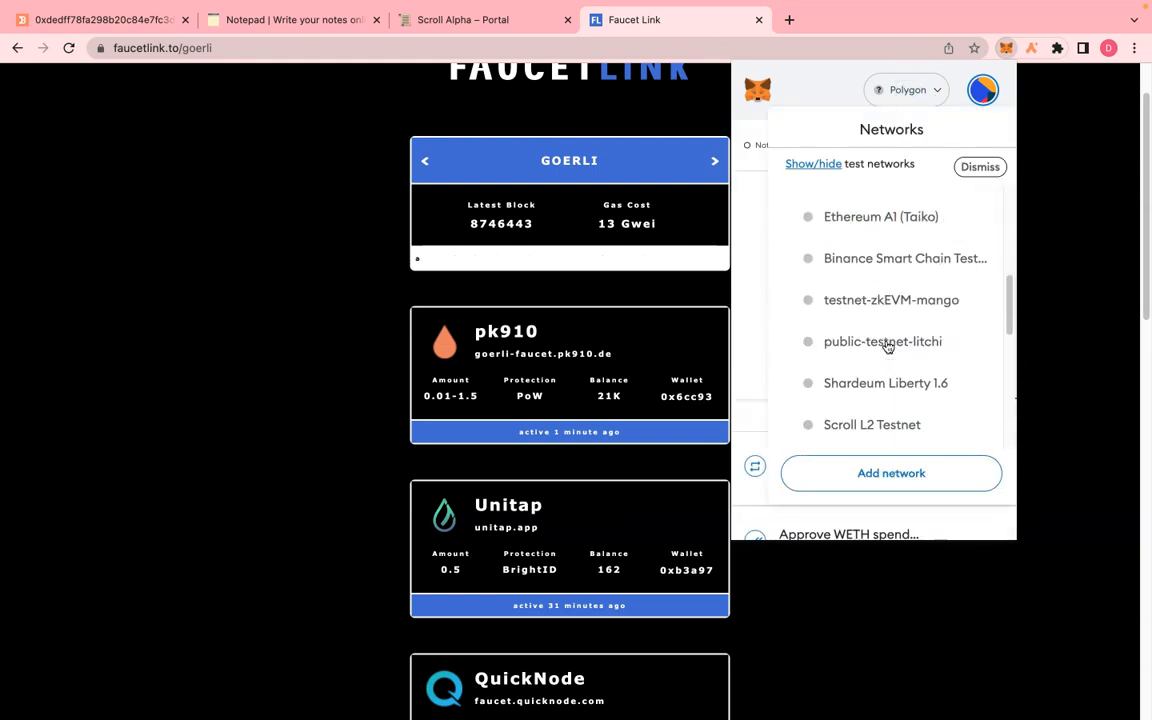
scroll(down, 3)
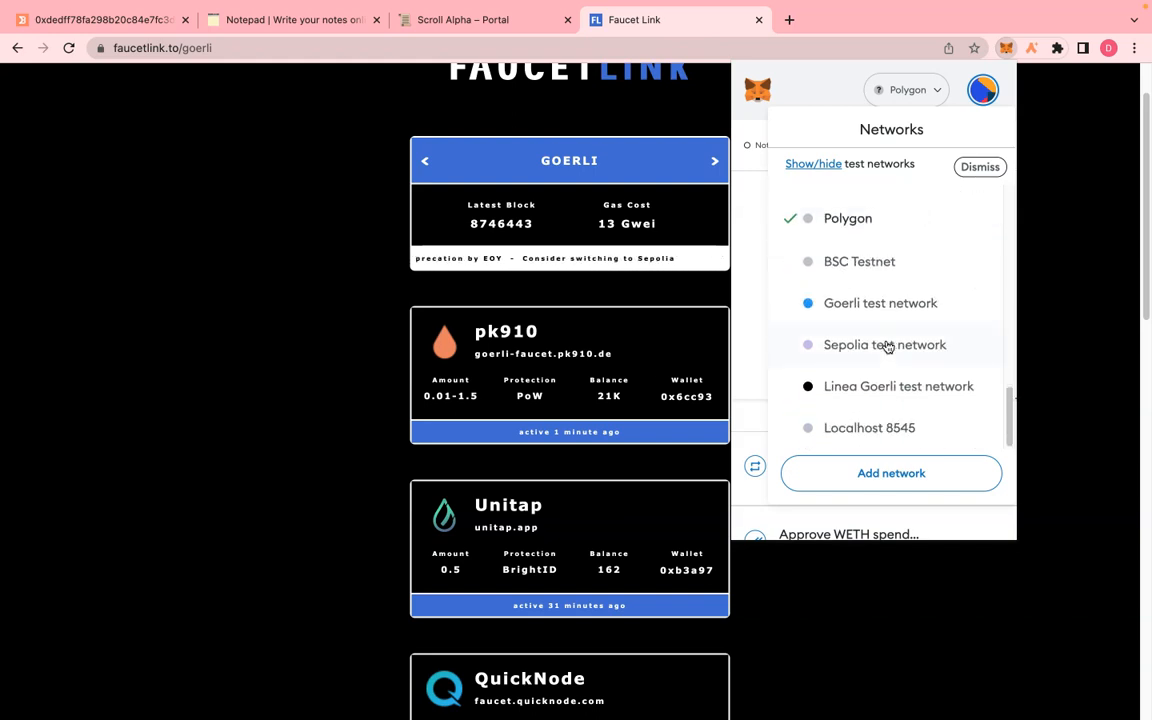
click(880, 303)
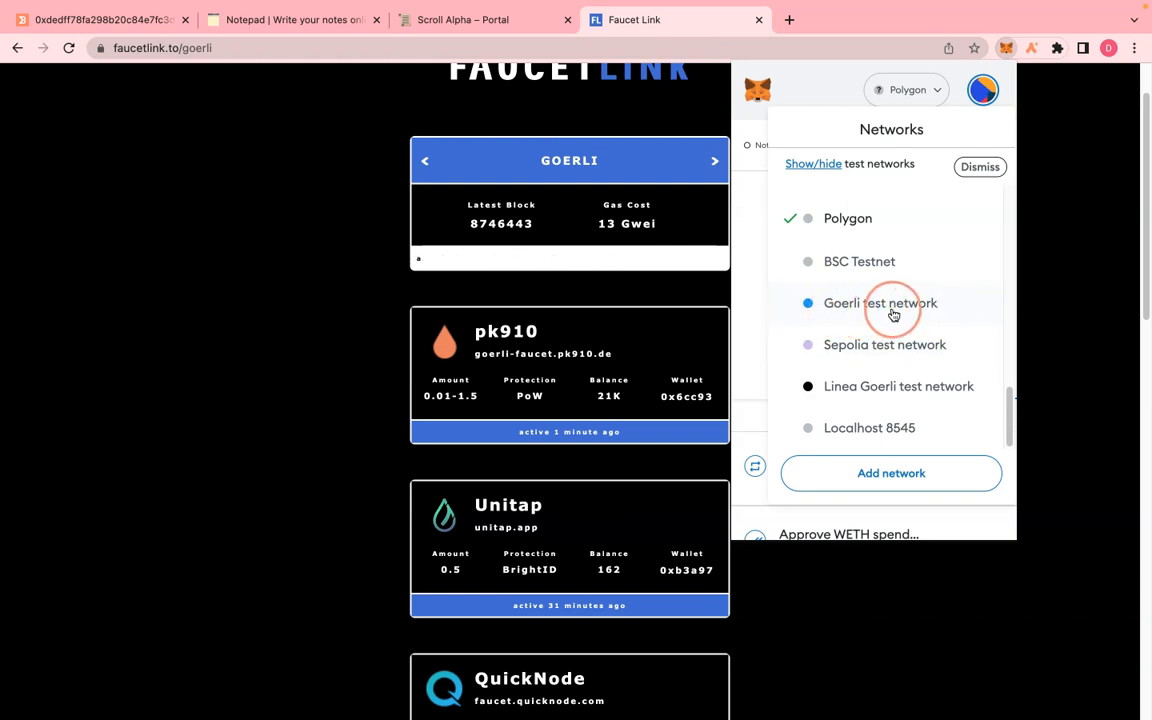
click(880, 303)
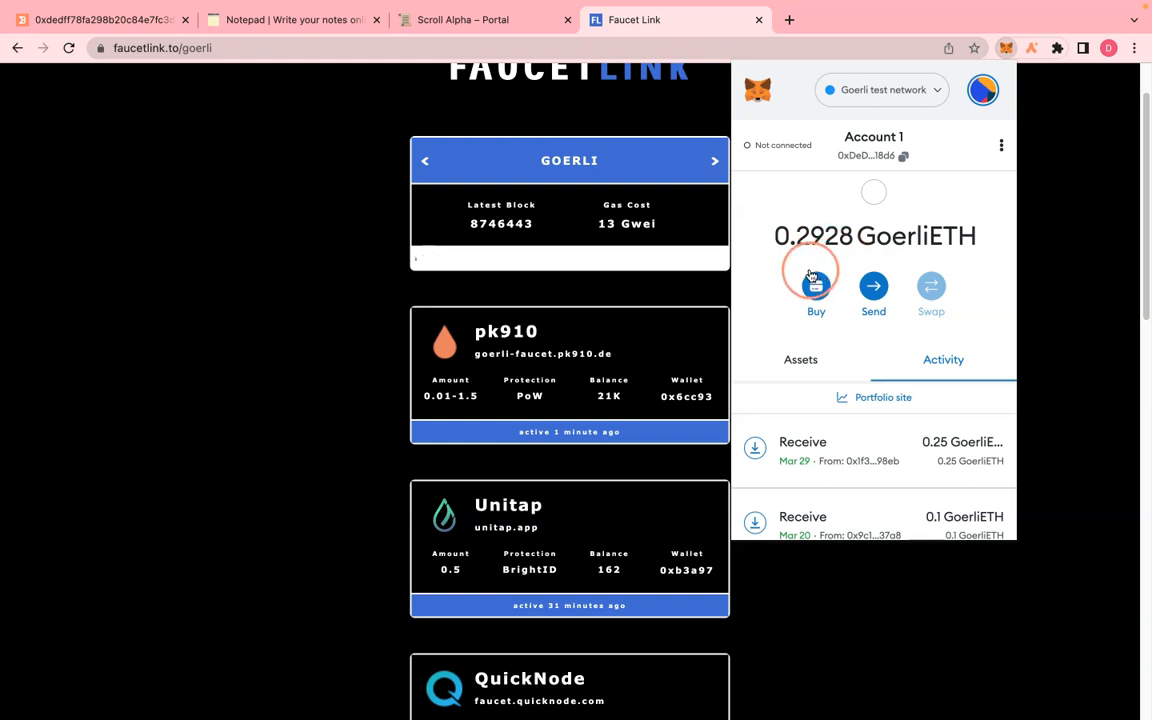
scroll(down, 3)
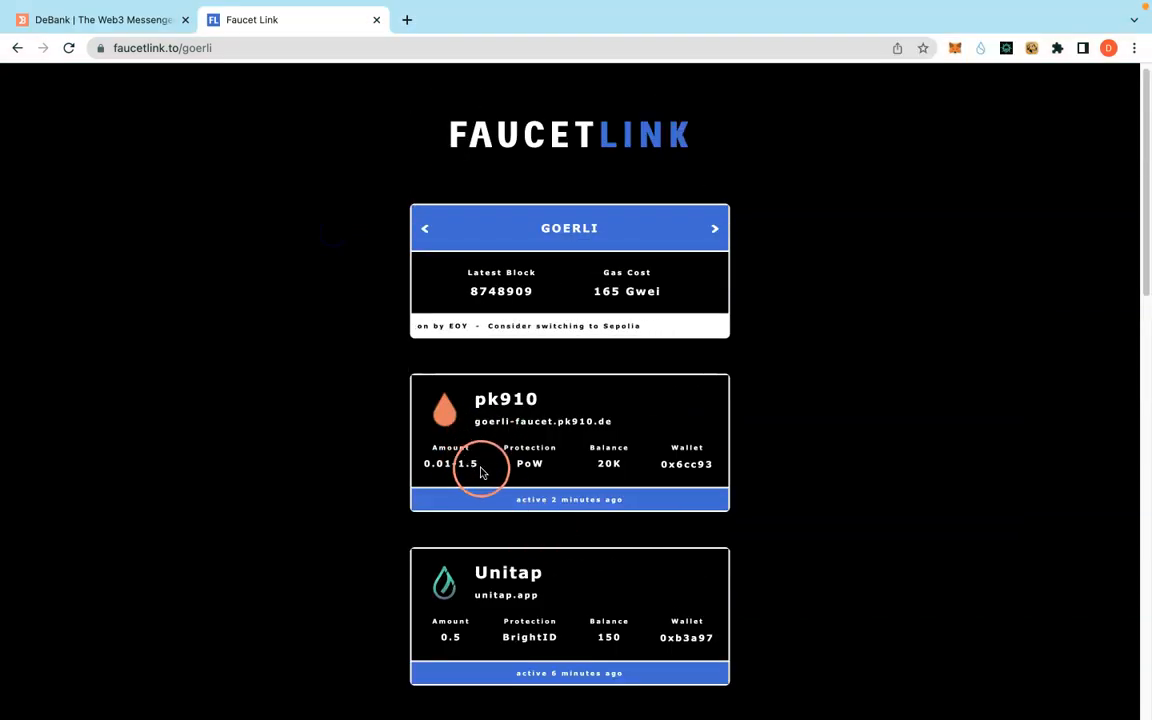
Scroll the Goerli faucet list to ENS, QuickNode, Alchemy and All That Node.
scroll(down, 3)
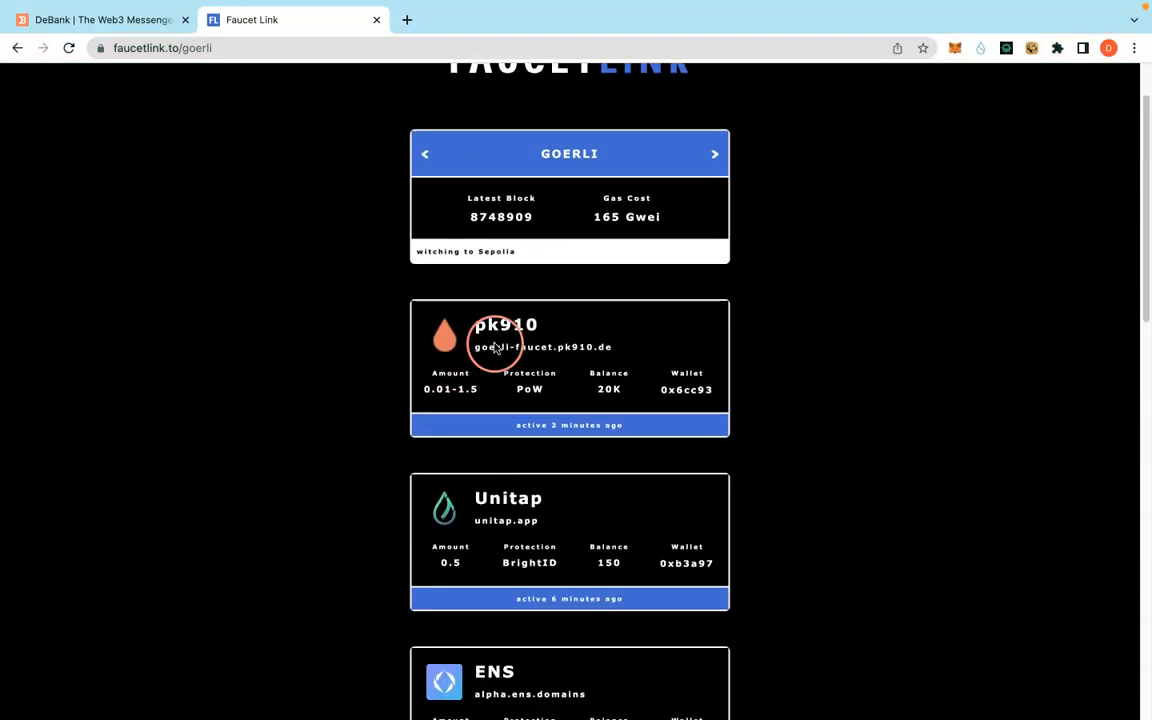
scroll(down, 3)
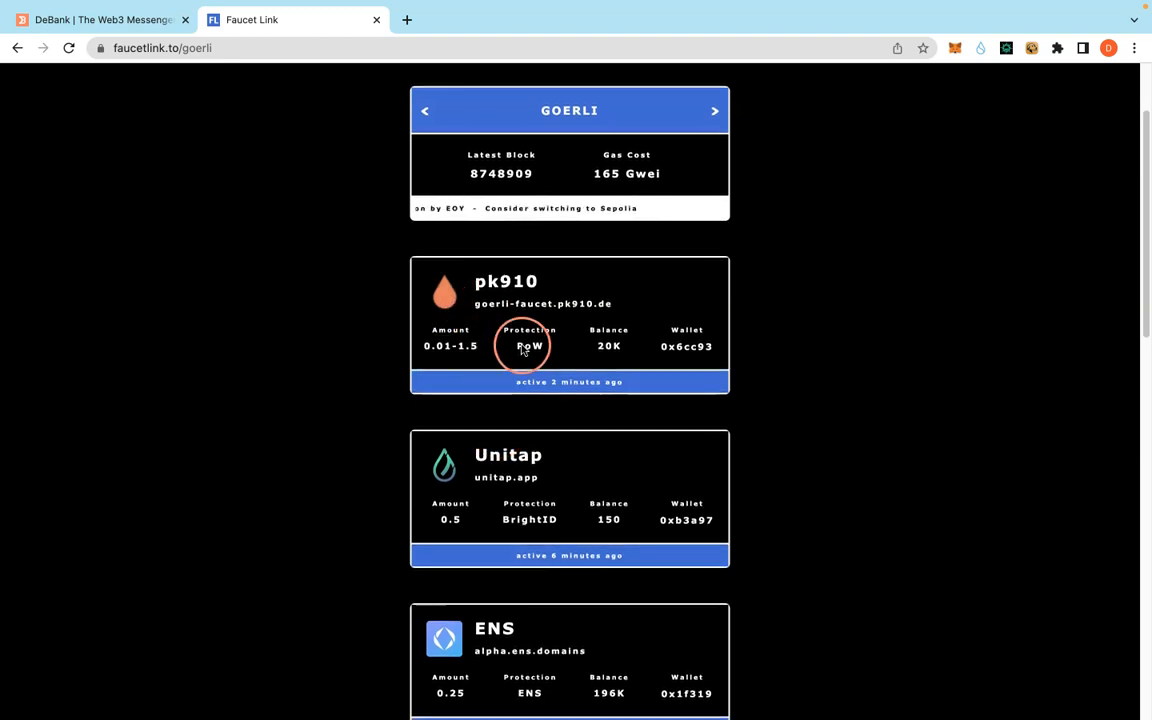
scroll(down, 3)
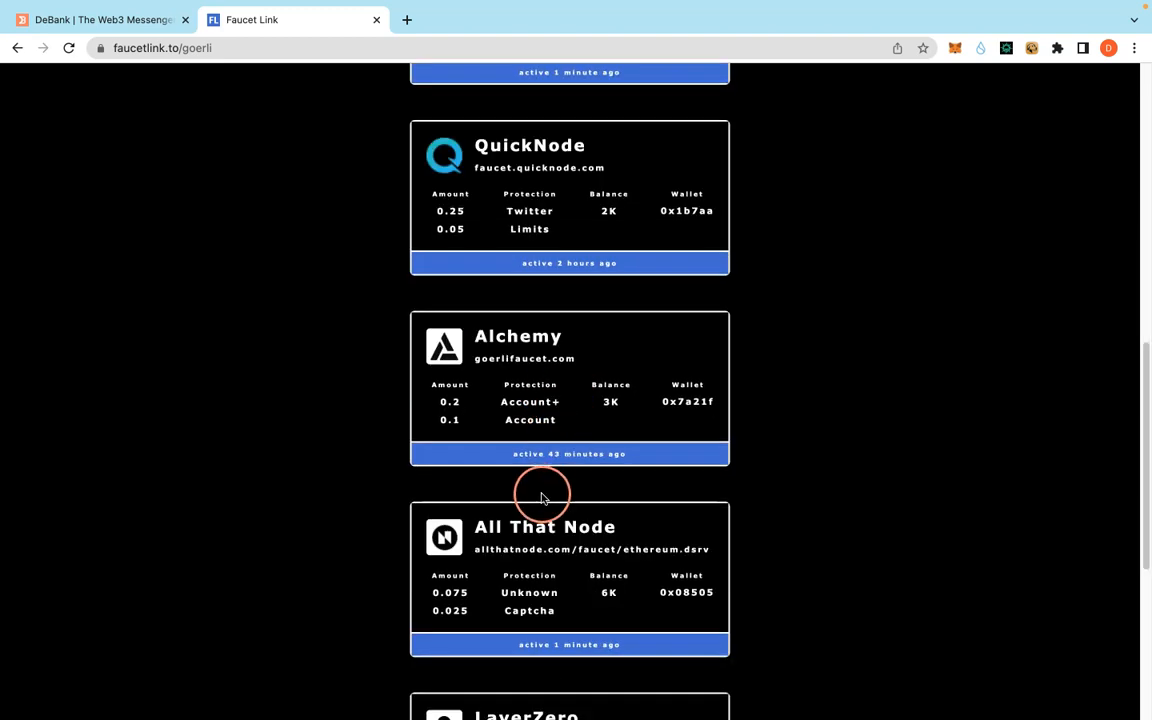
scroll(up, 3)
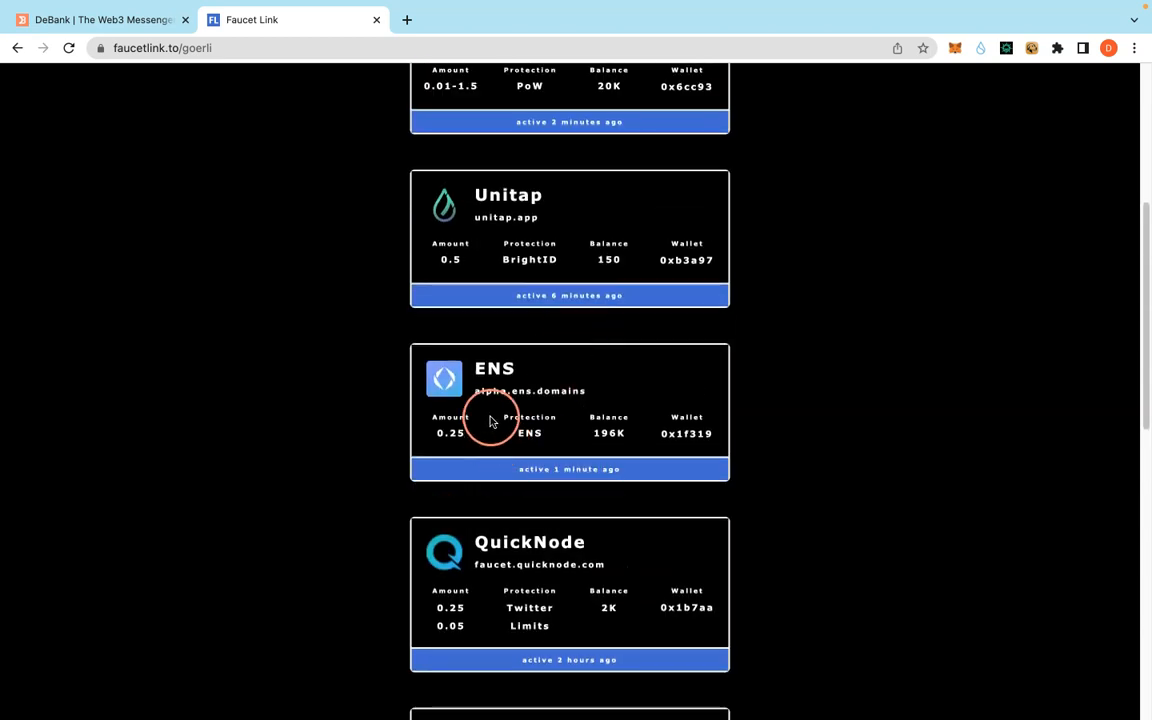
mouse_move(303, 390)
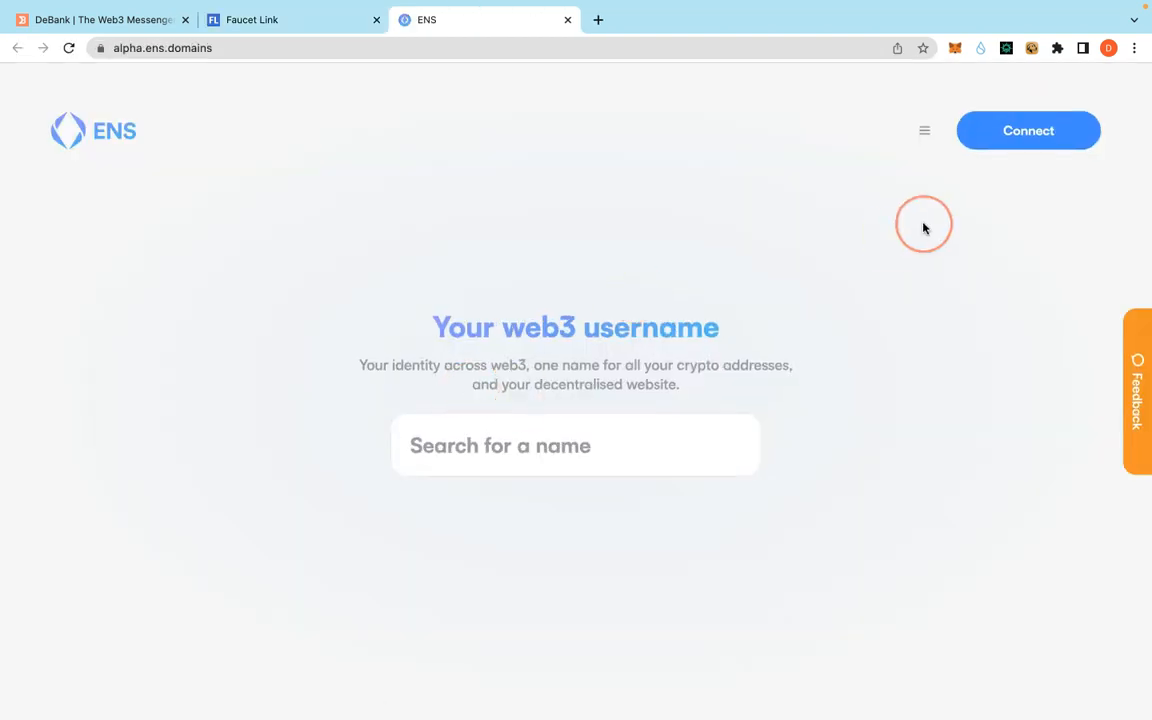
Connect MetaMask to ENS and open the unclaimed goETH faucet banner.
click(1027, 130)
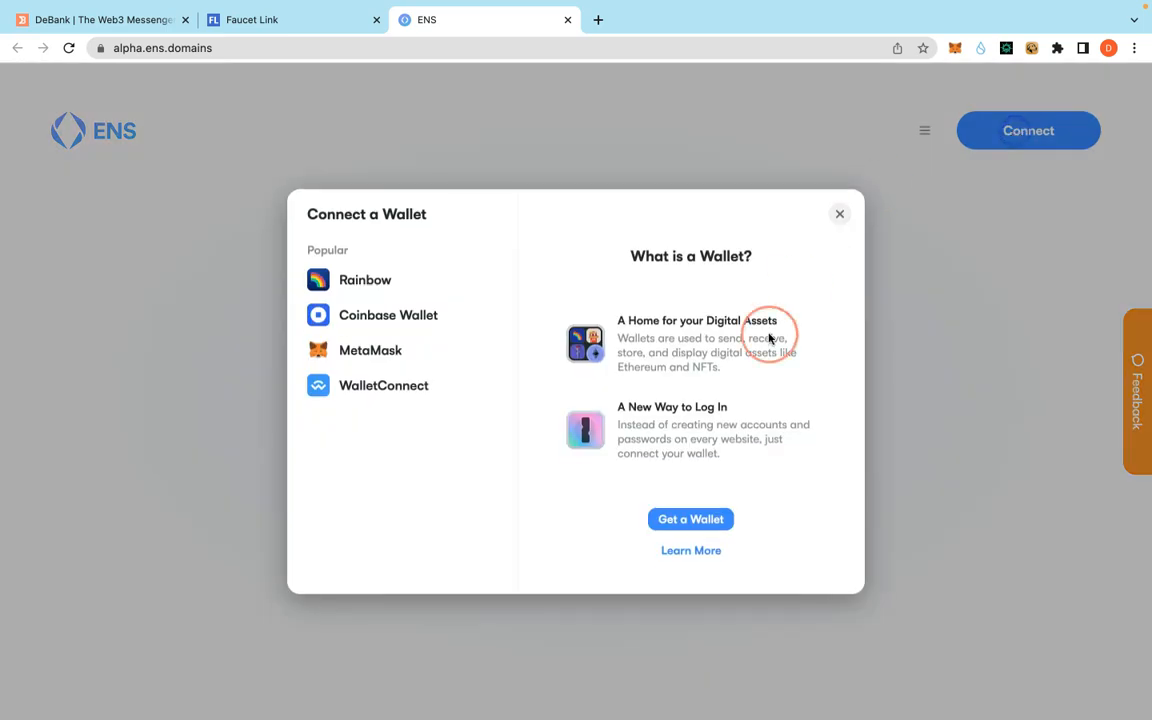
click(370, 350)
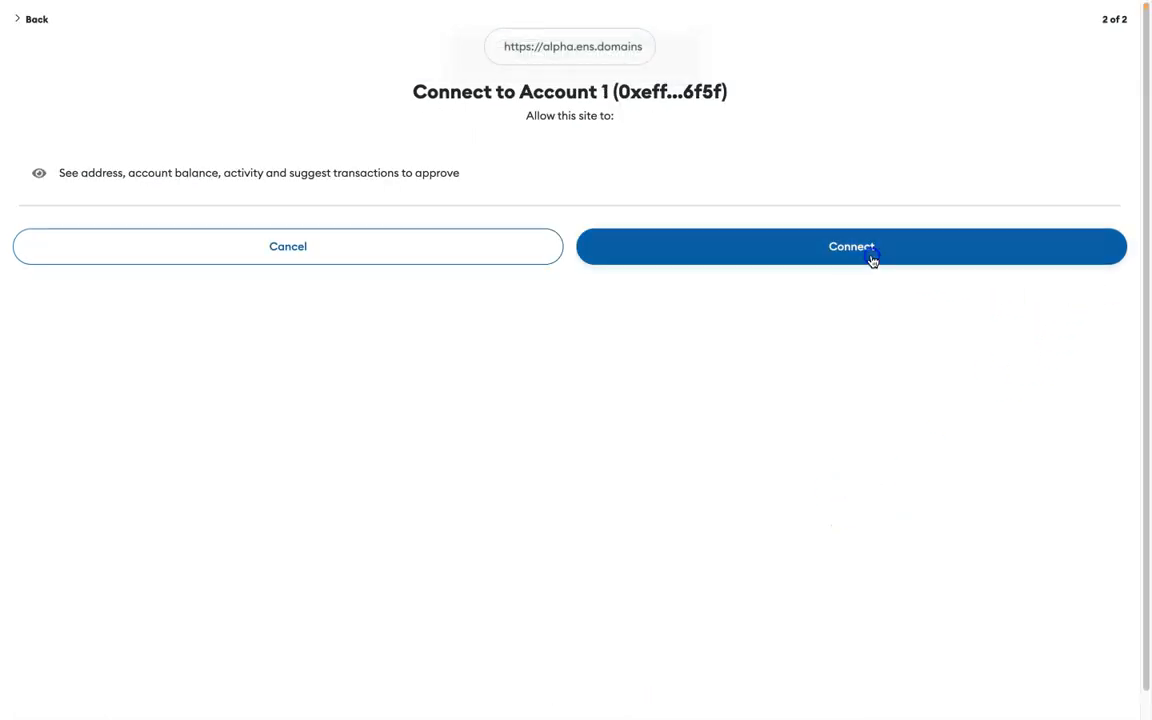
click(851, 246)
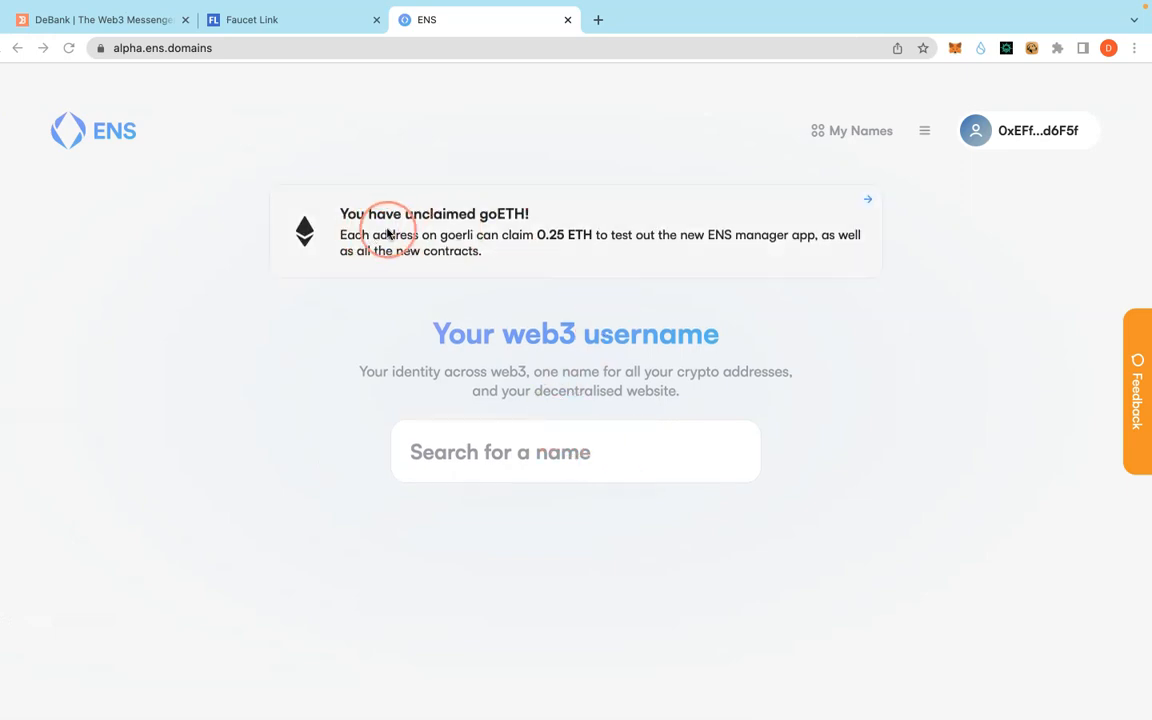
mouse_move(597, 241)
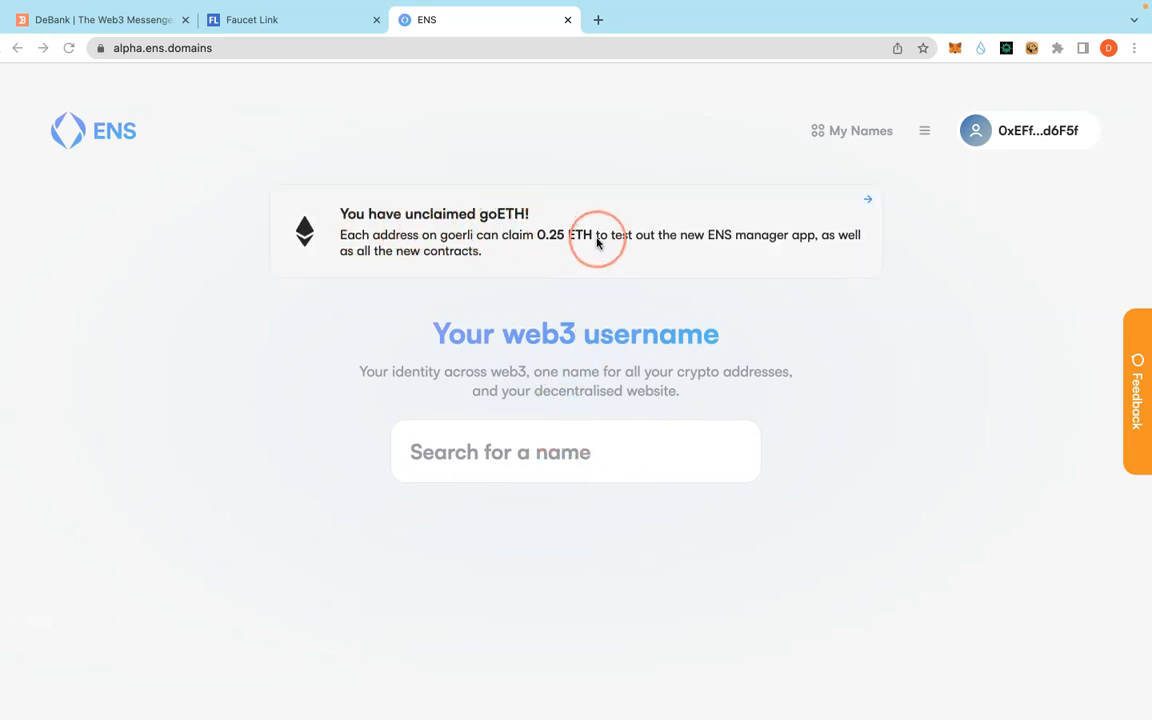
mouse_move(862, 205)
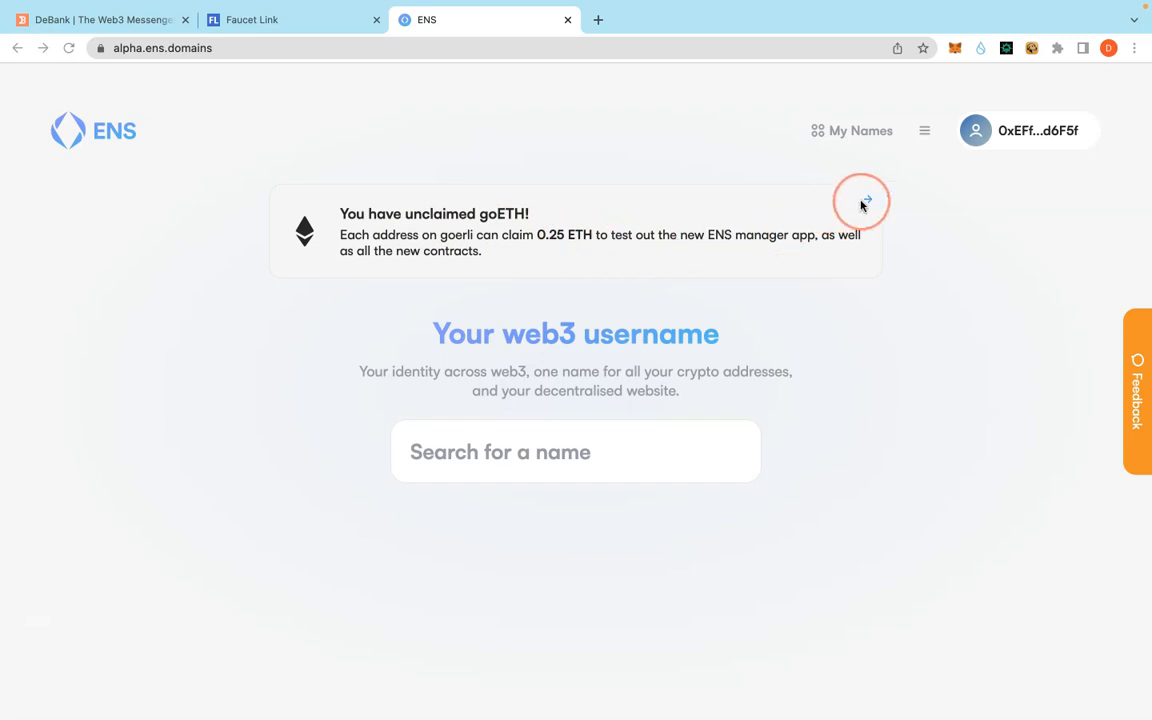
click(861, 202)
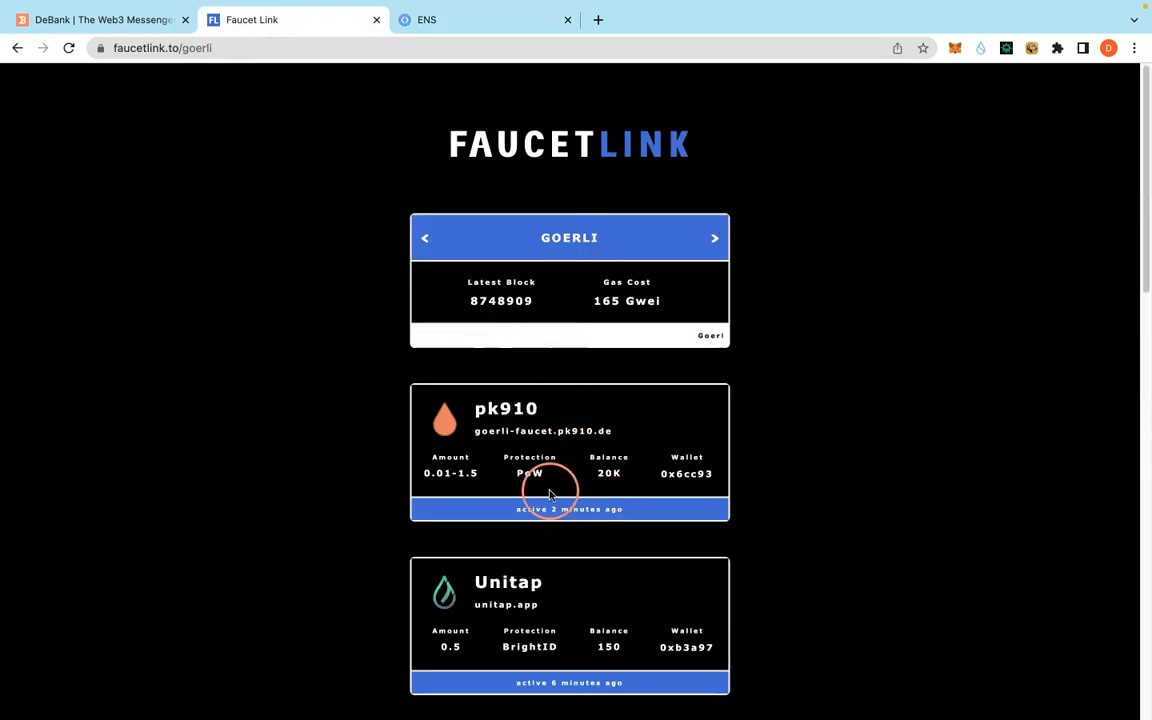
Claim the 0.25 goETH in the Faucet Claim dialog and dismiss the confirmation.
scroll(down, 3)
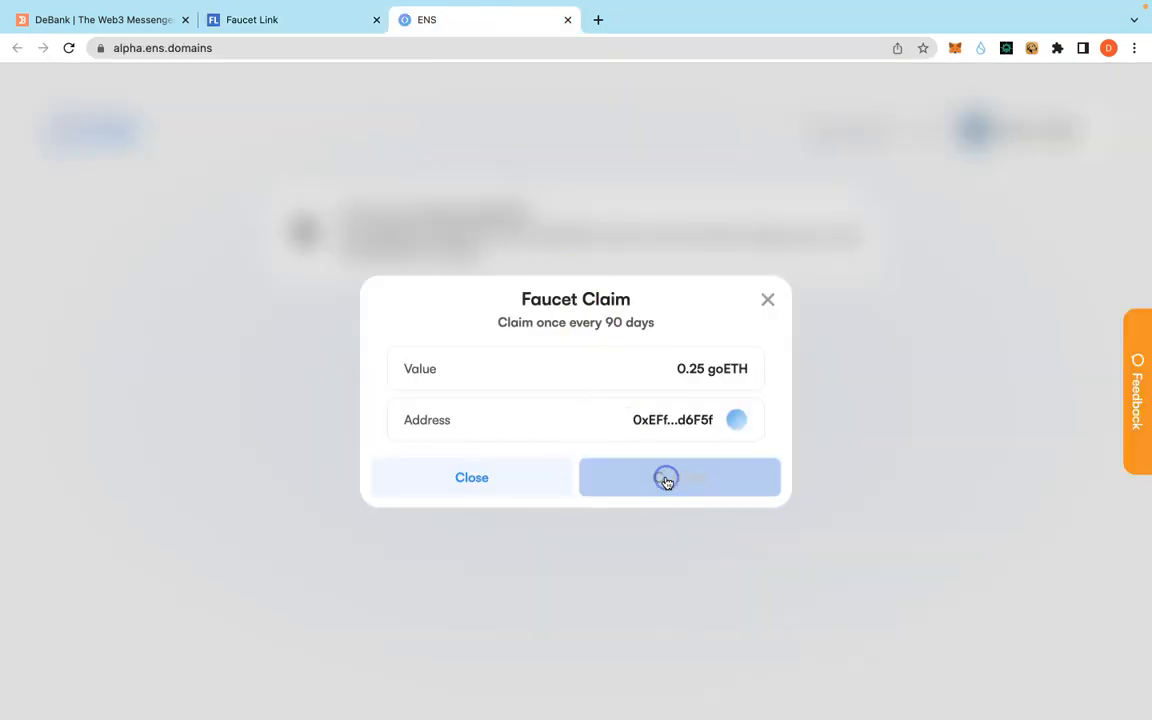
click(679, 477)
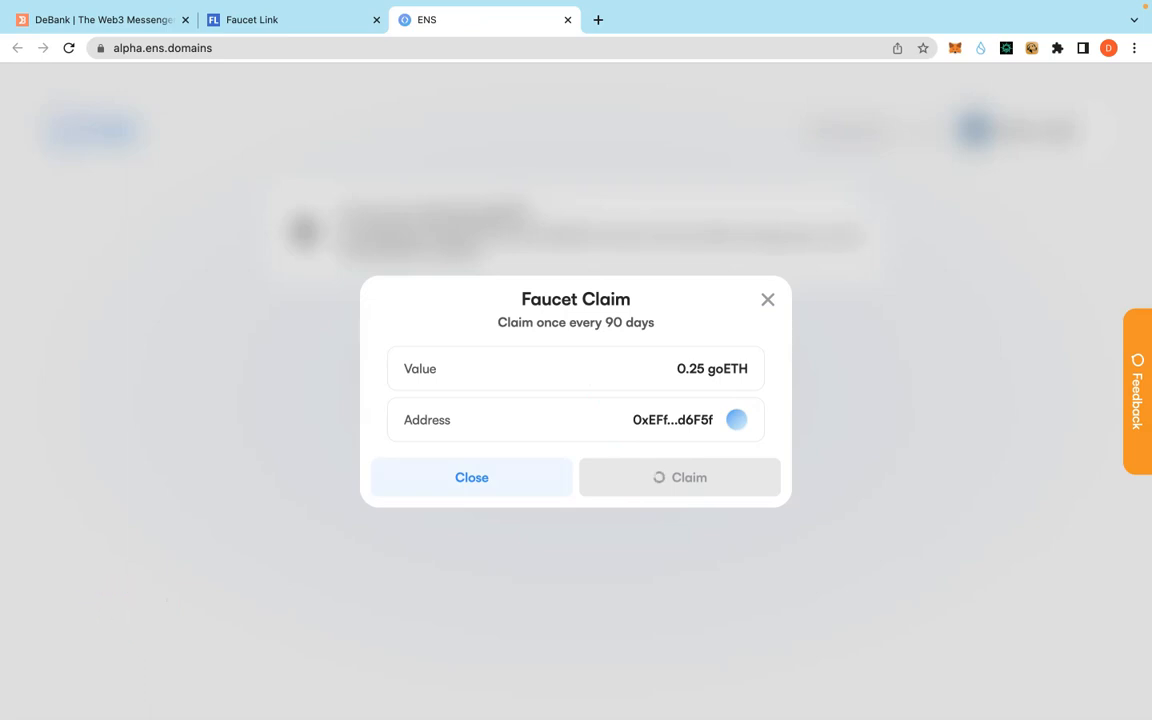
click(679, 477)
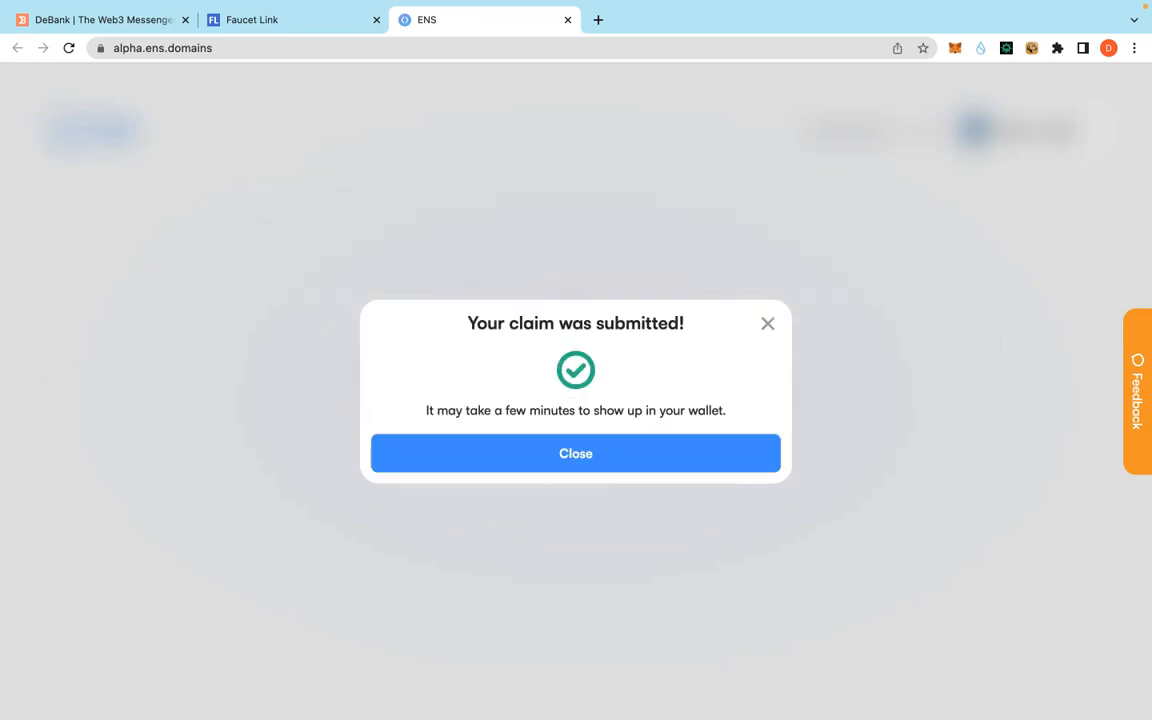
click(575, 453)
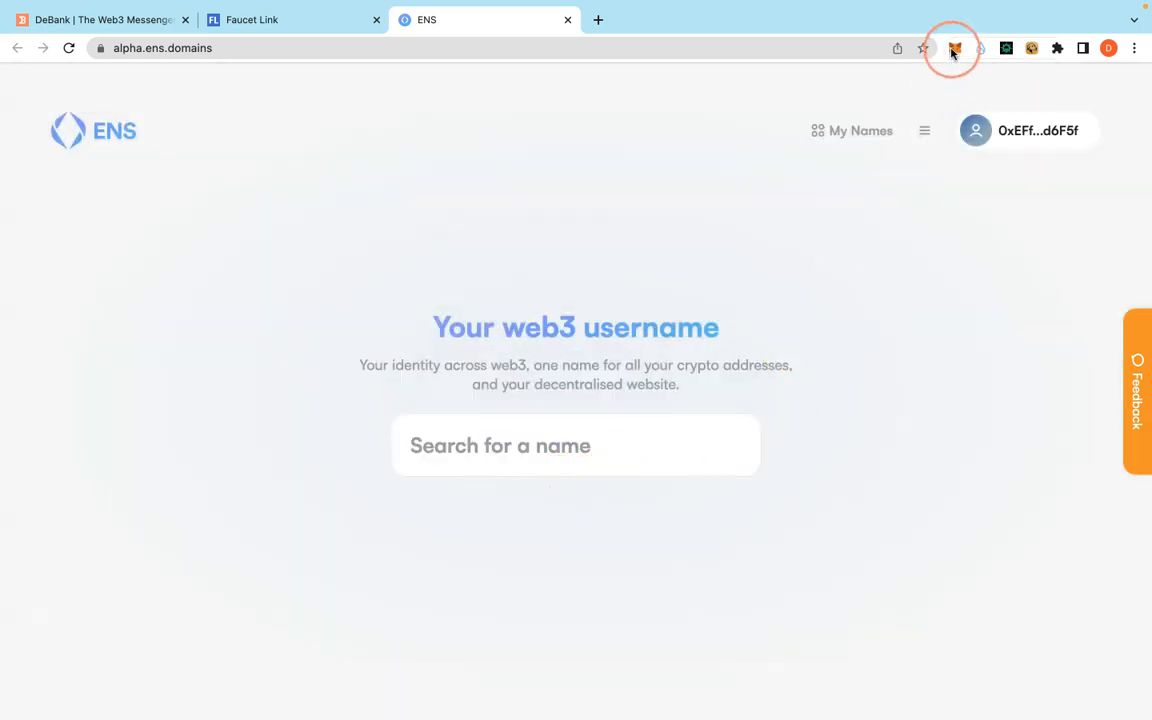
mouse_move(949, 48)
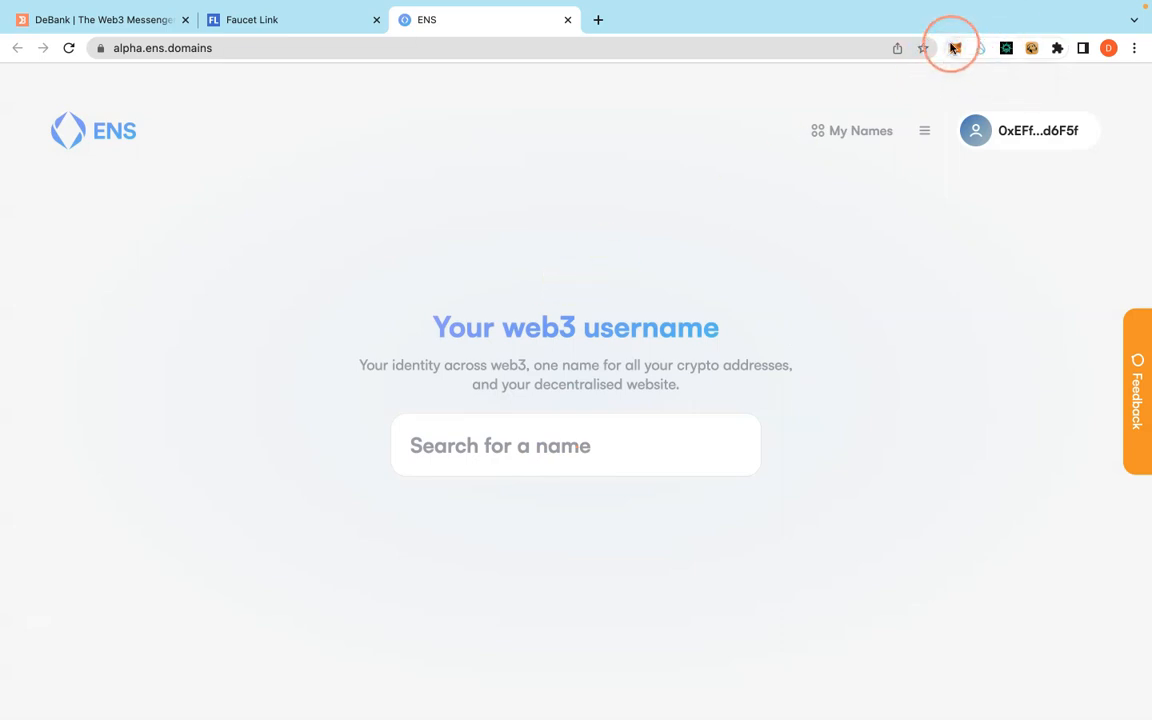
Recheck MetaMask until the Goerli balance reads 0.3606 GoerliETH.
click(954, 48)
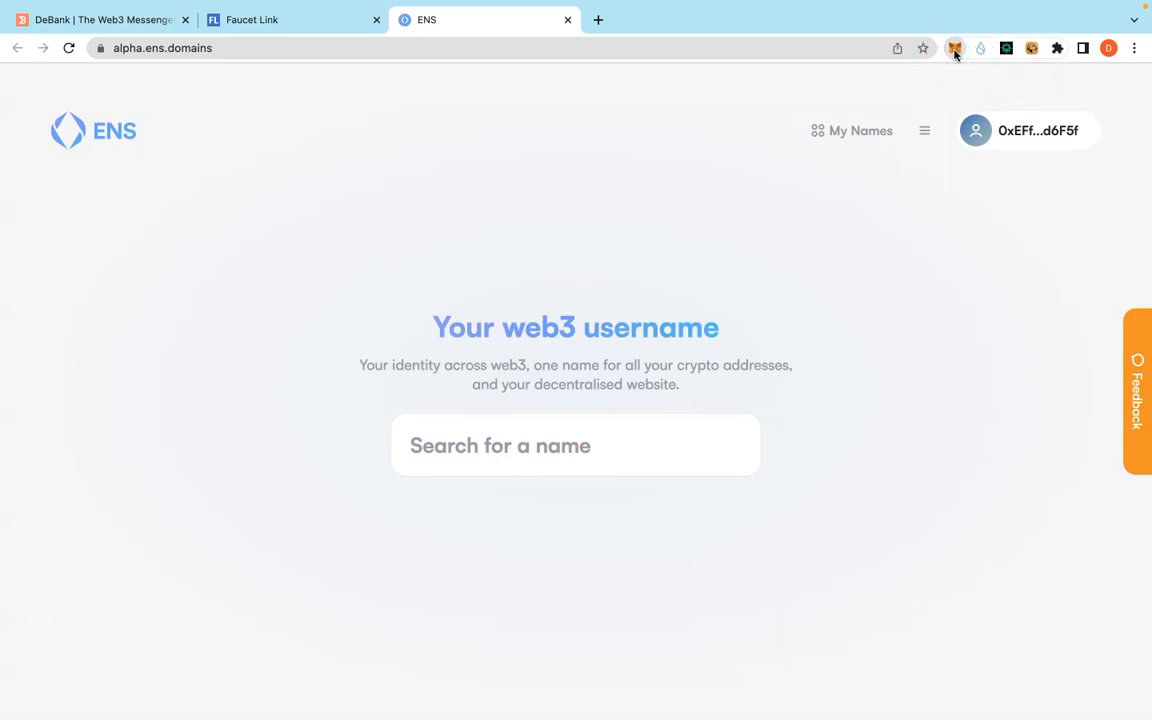
click(954, 48)
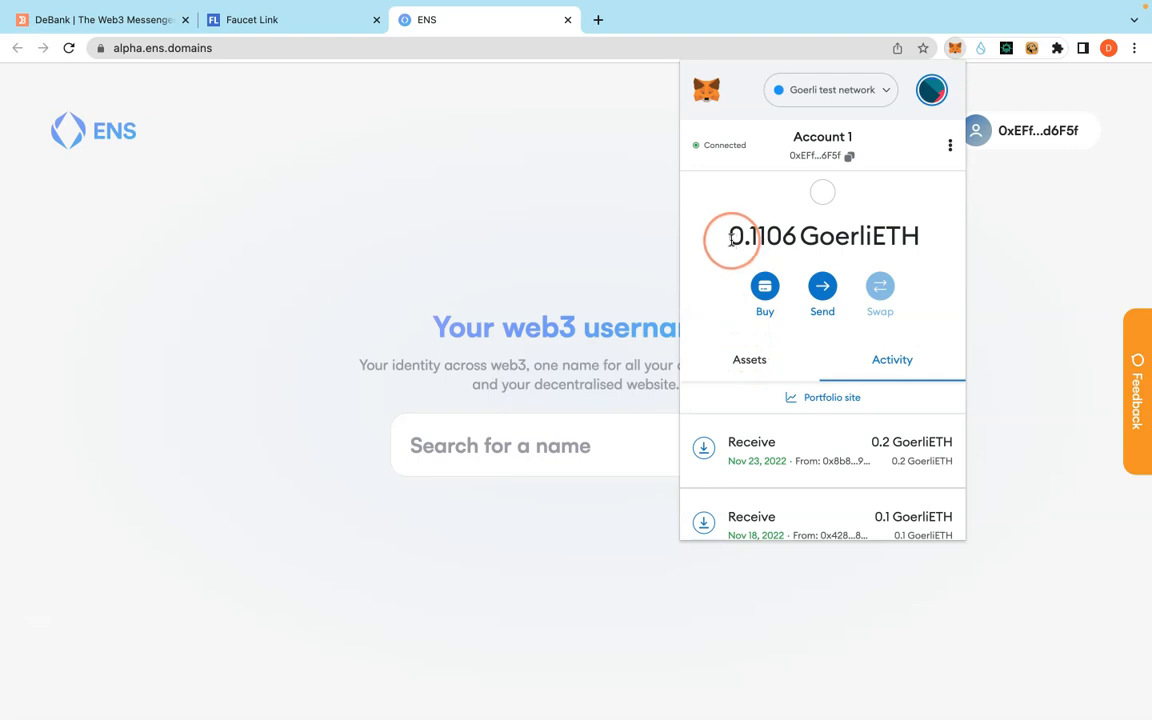
mouse_move(752, 237)
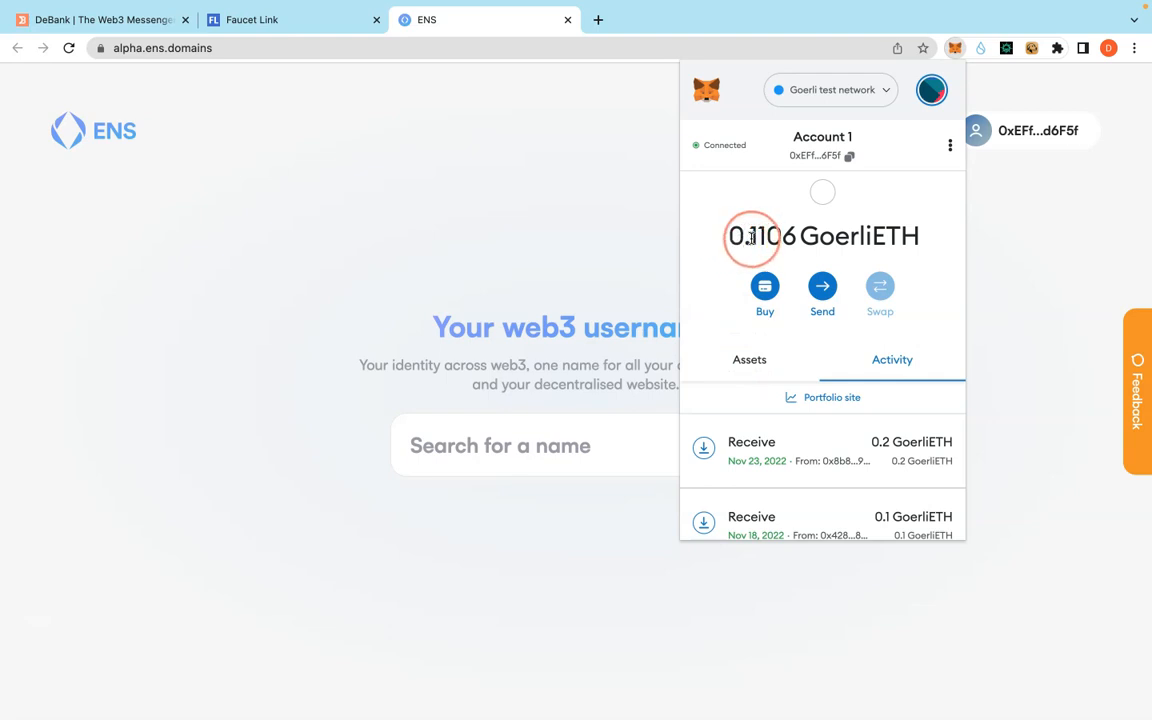
click(749, 359)
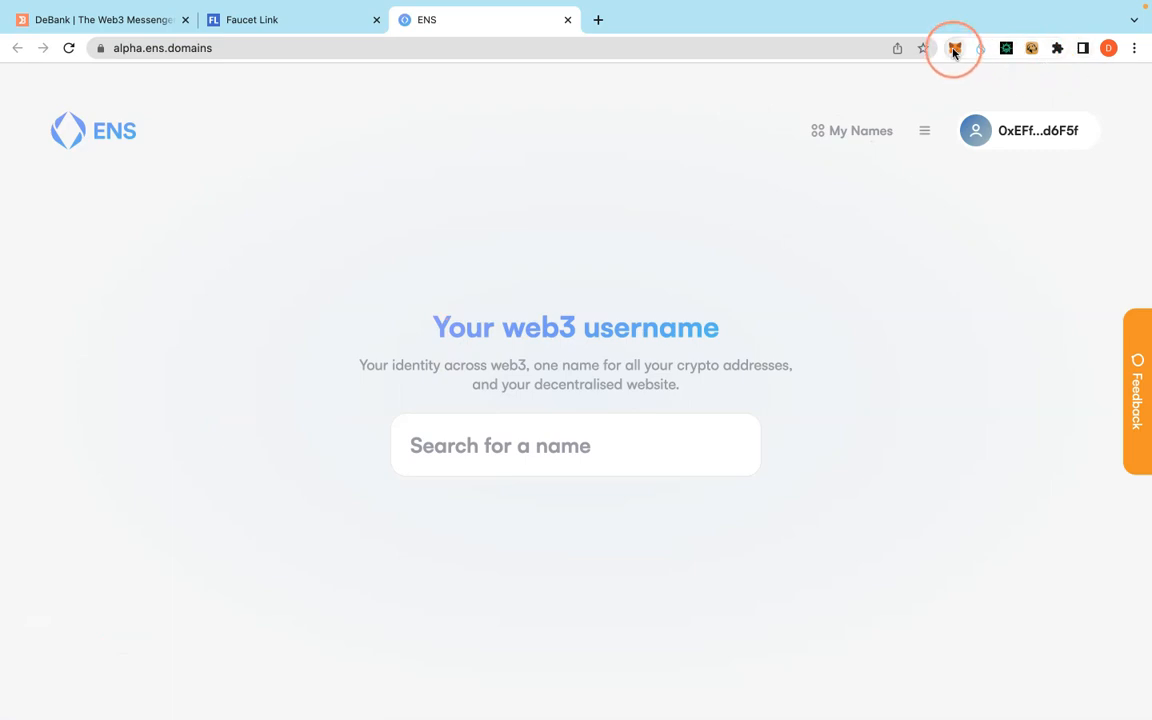
click(953, 48)
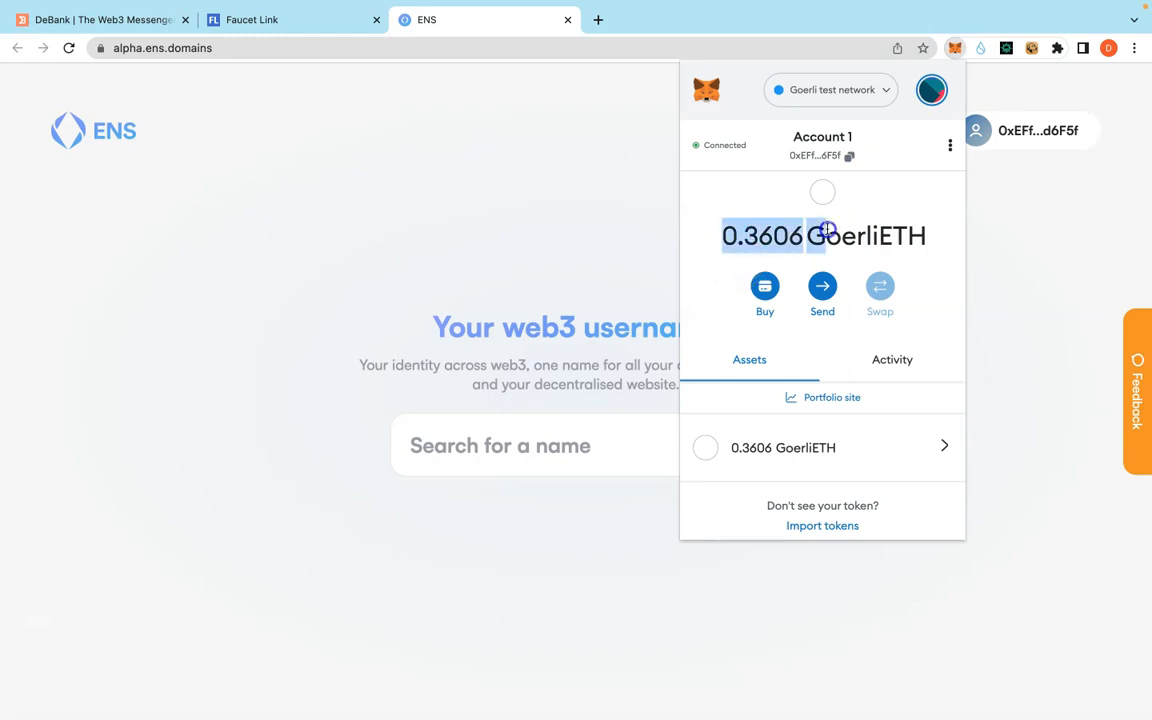
click(485, 19)
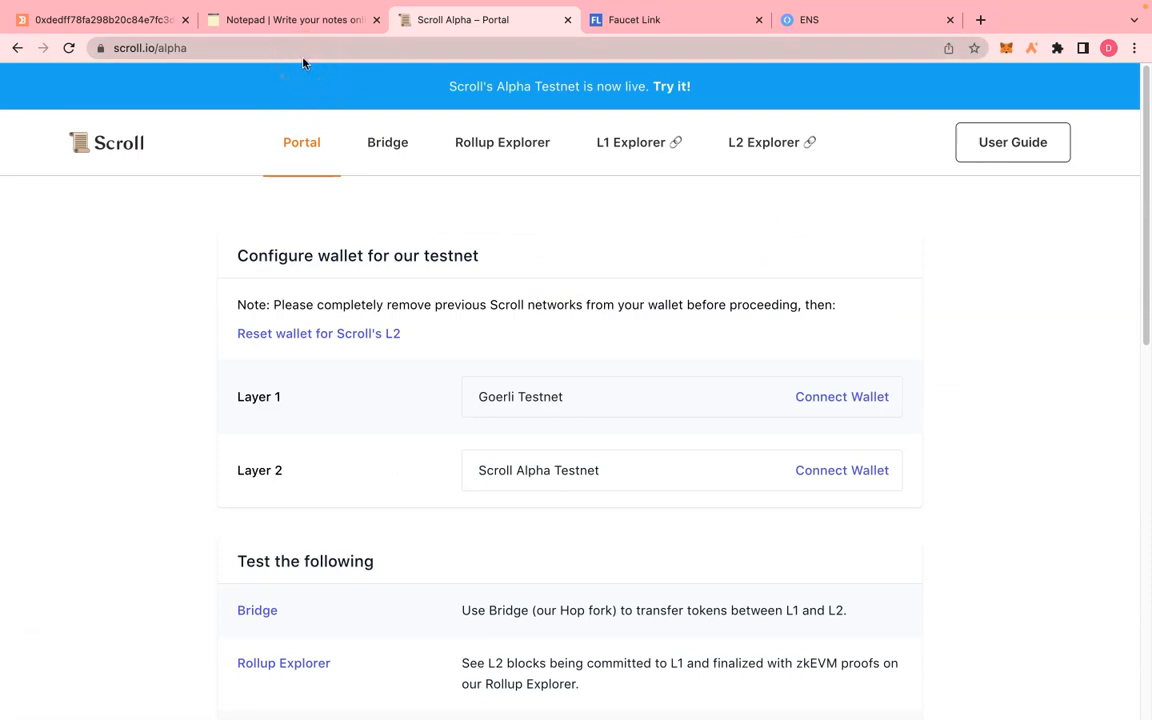
Choose Connect Wallet for Scroll Alpha Testnet under Layer 2.
scroll(down, 3)
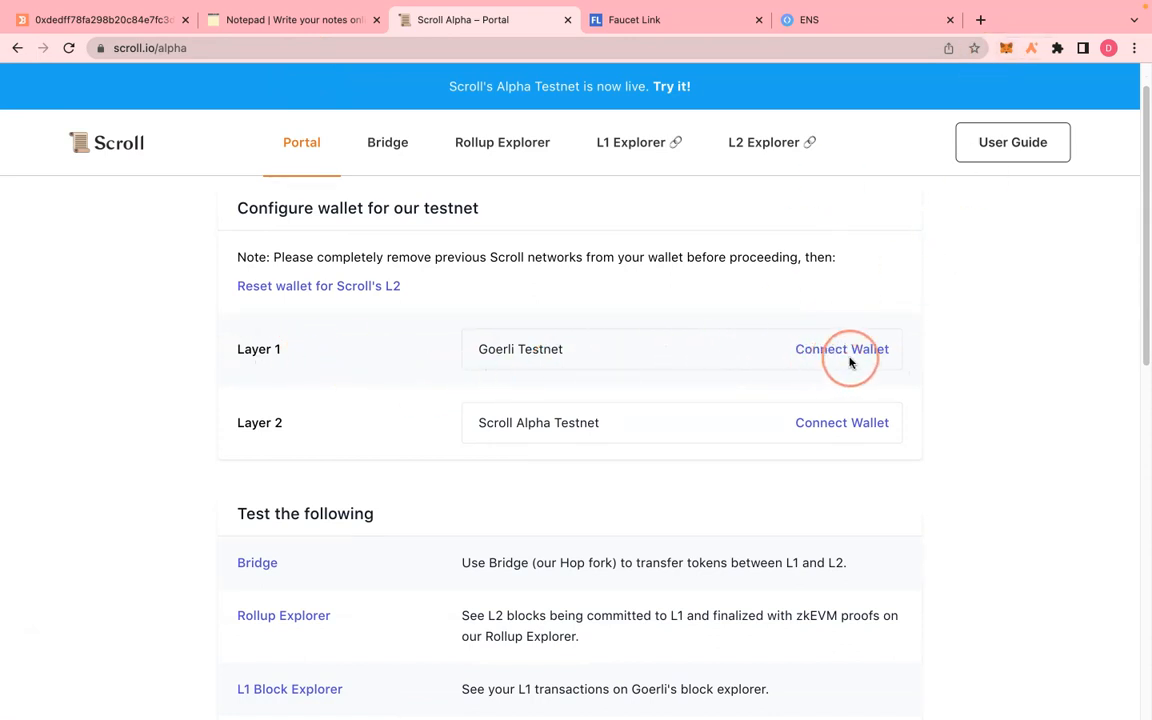
mouse_move(847, 328)
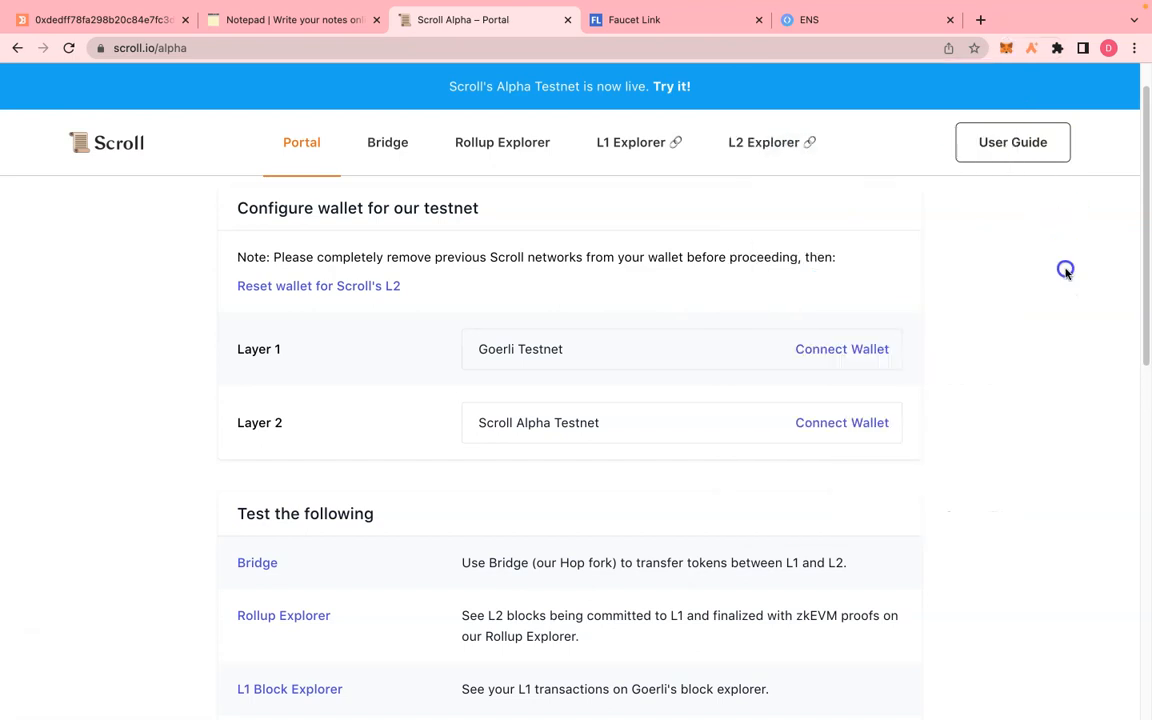
scroll(down, 3)
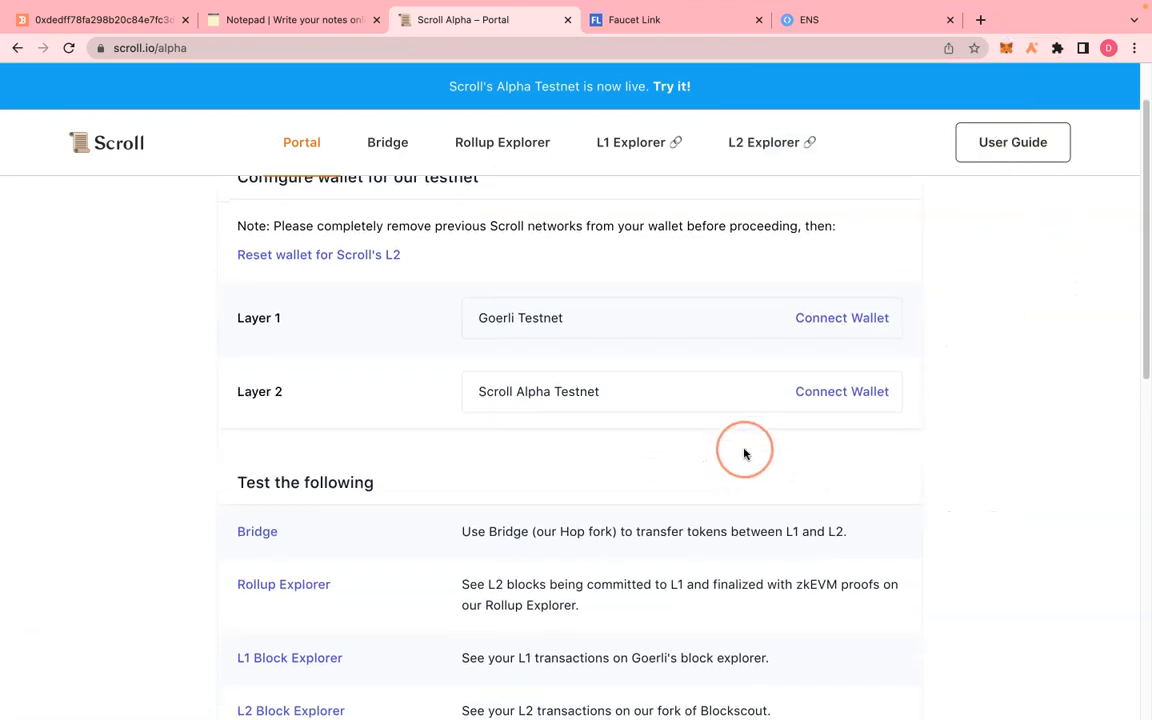
mouse_move(668, 413)
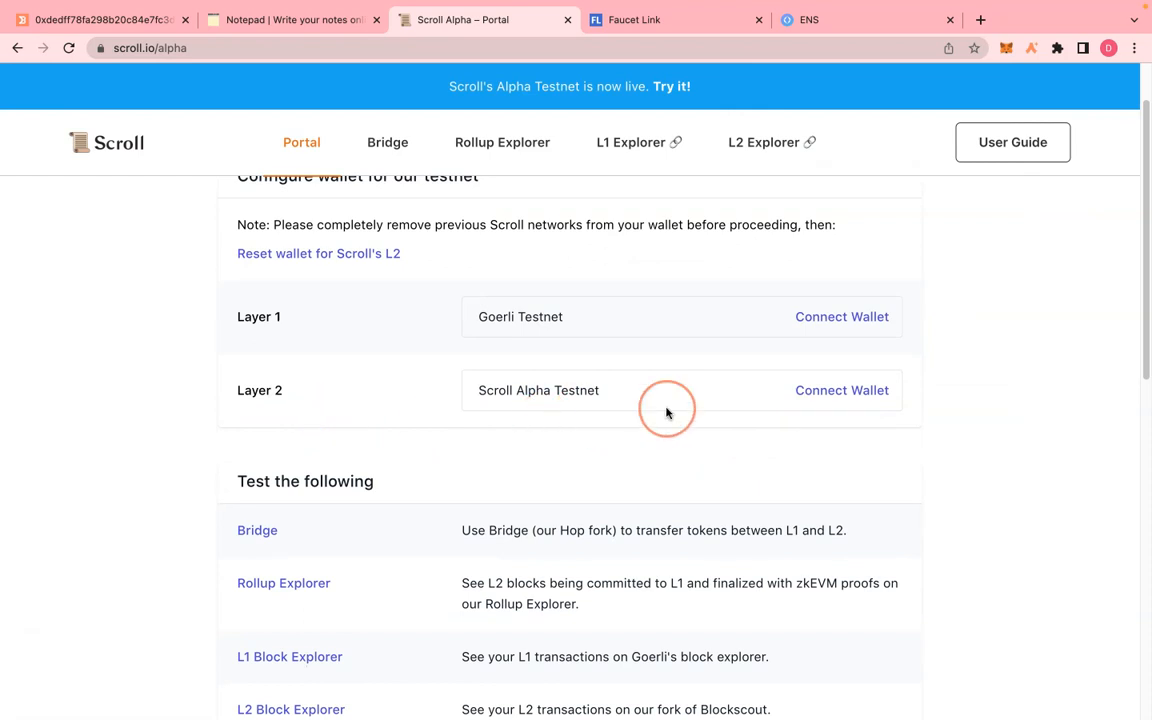
mouse_move(862, 419)
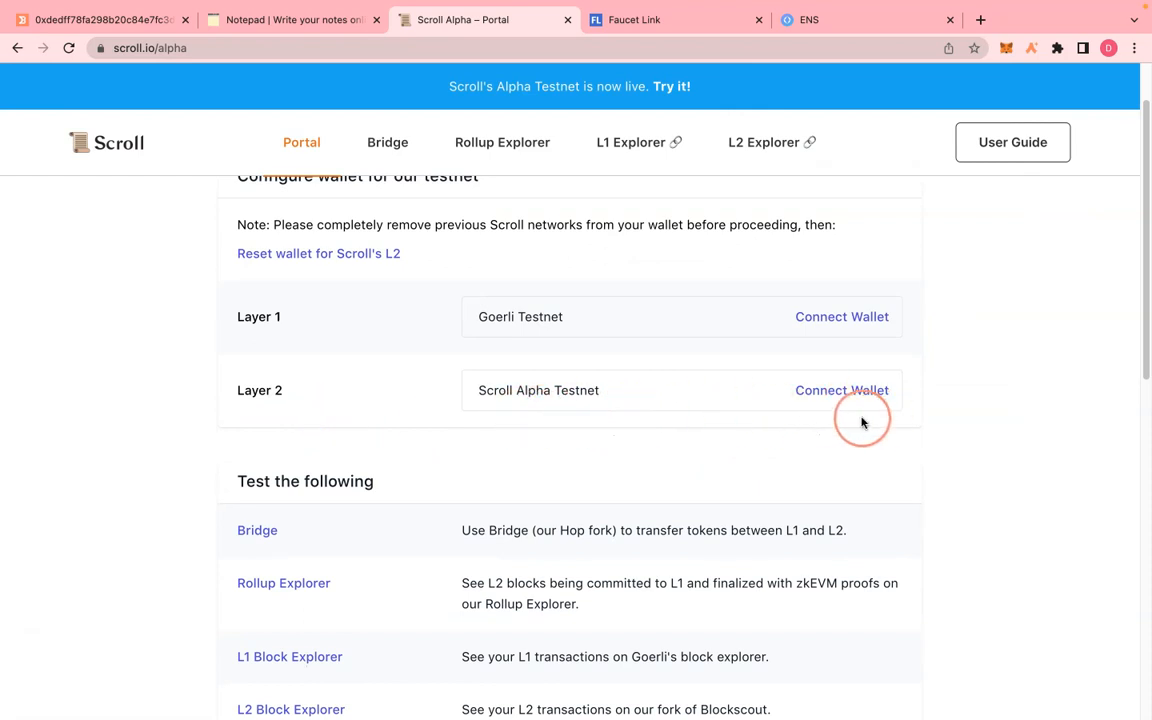
mouse_move(825, 390)
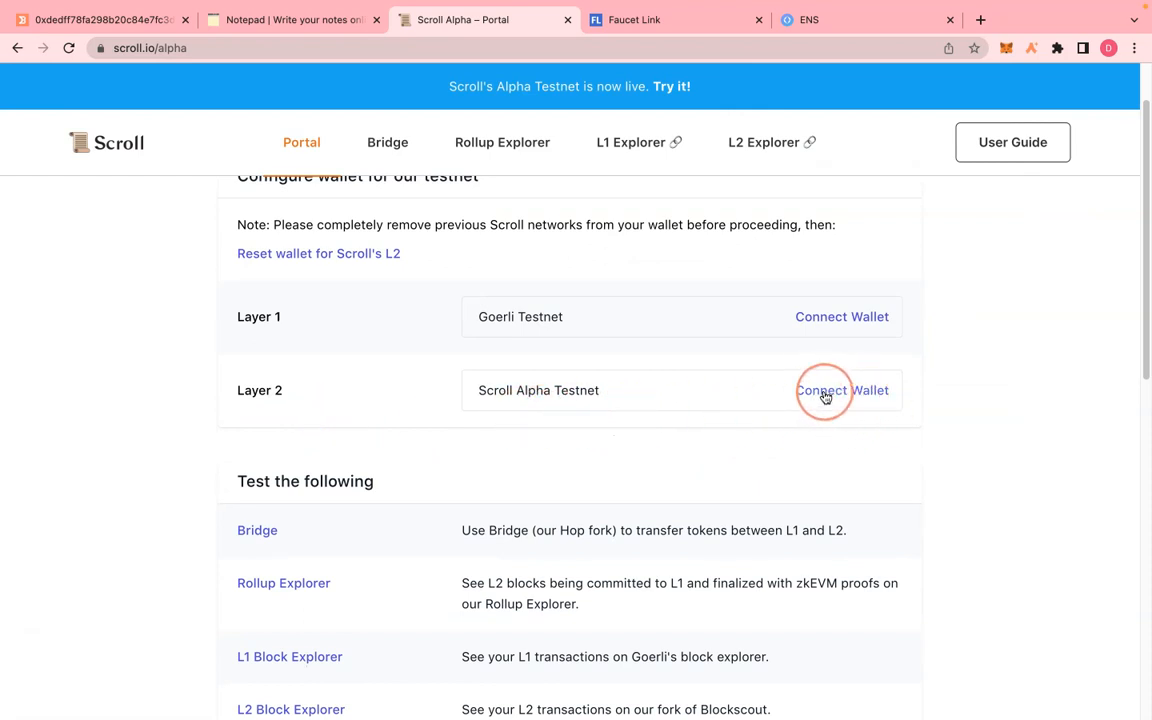
click(842, 390)
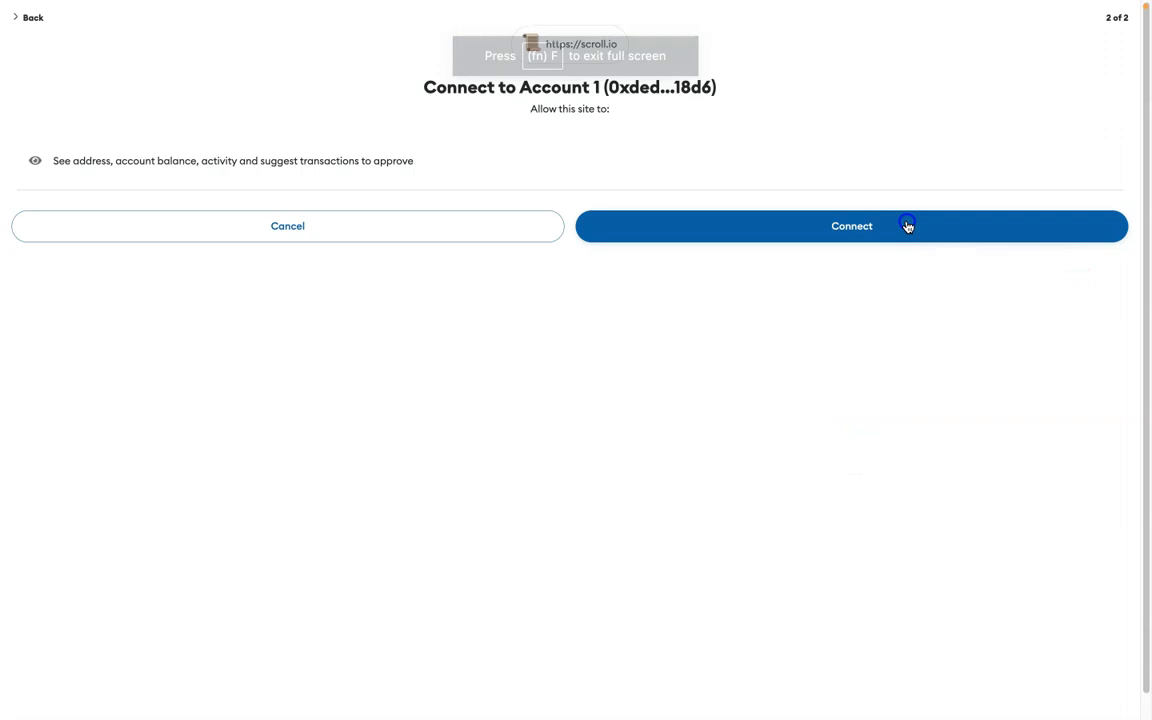
click(849, 225)
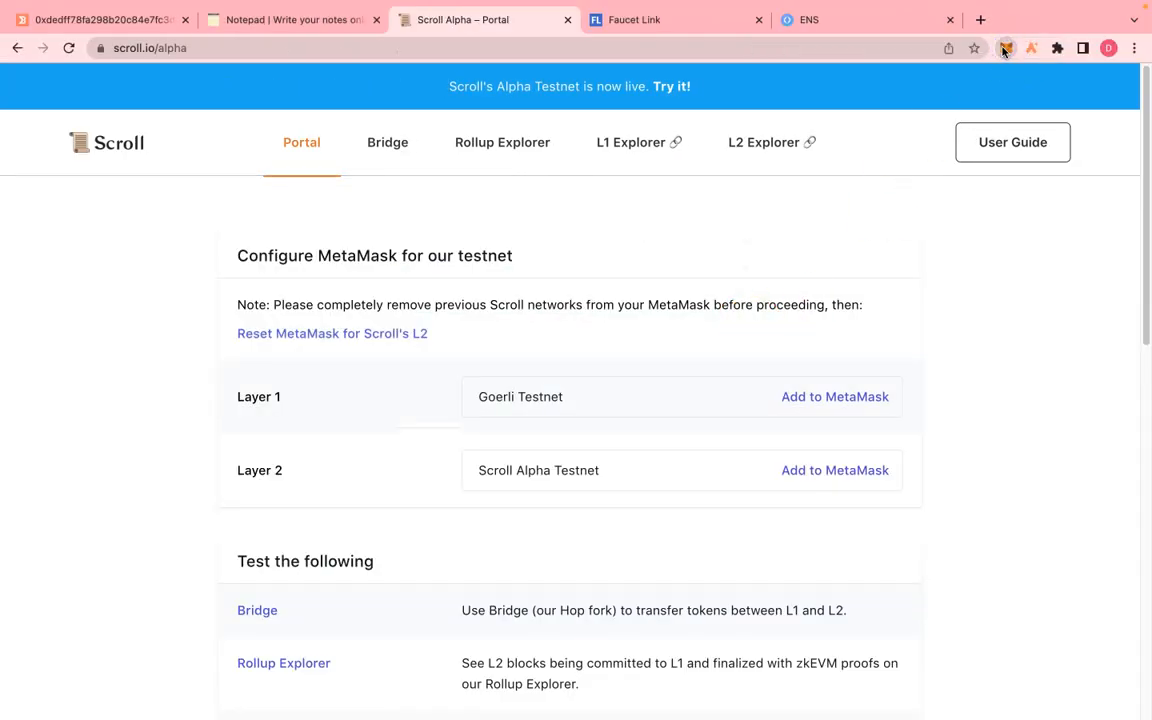
click(1006, 48)
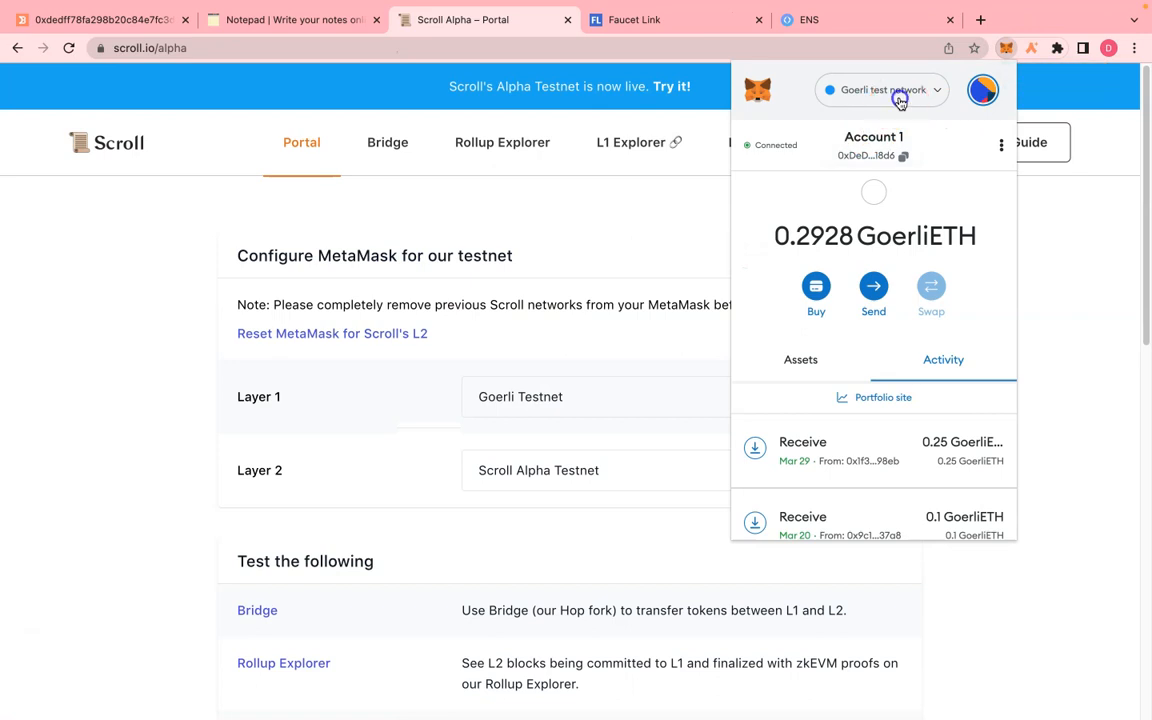
click(881, 90)
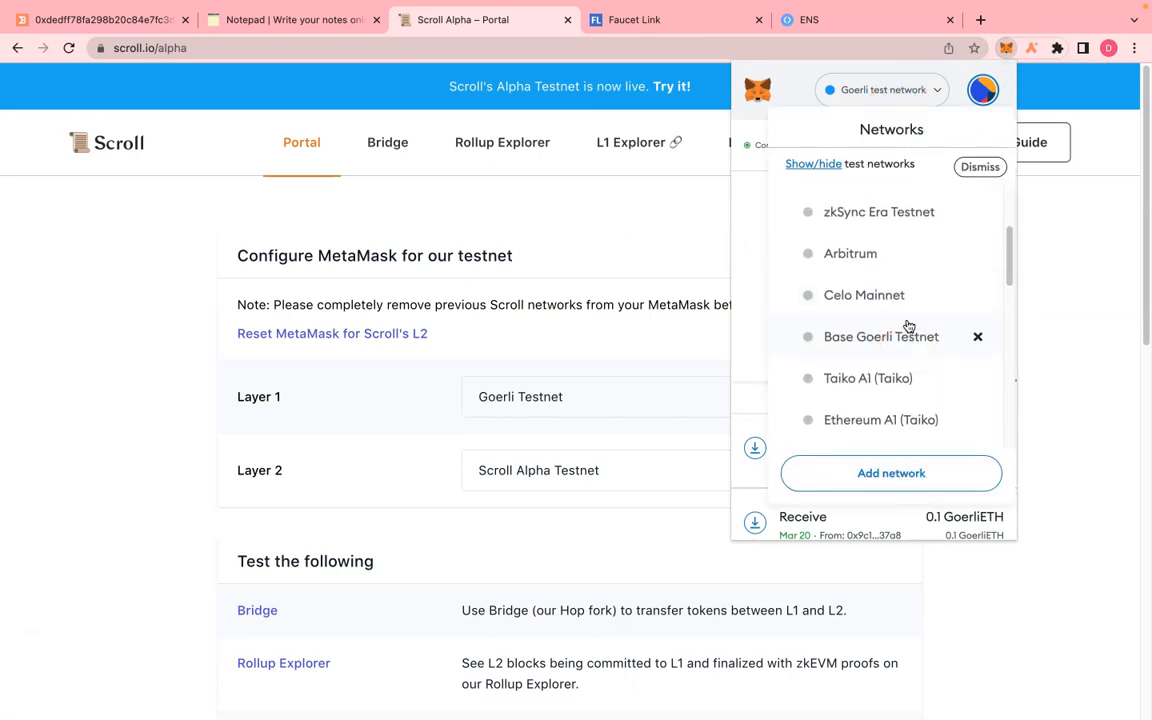
scroll(down, 3)
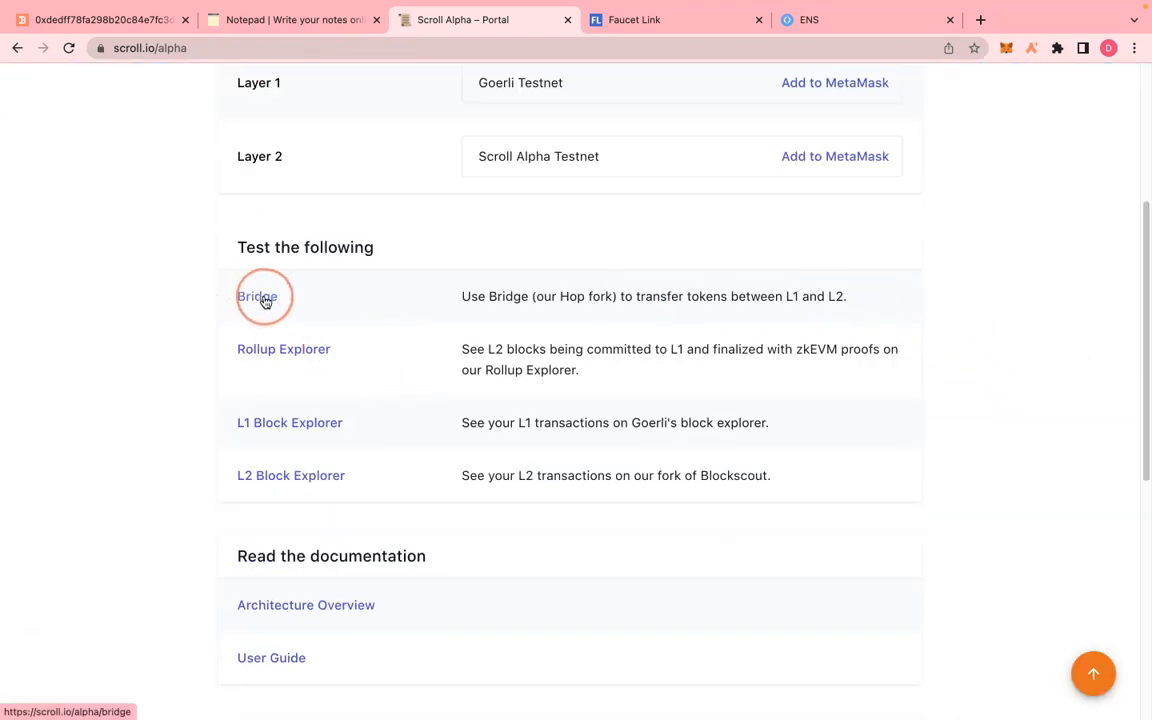
On the Scroll Bridge, submit 0.1 ETH from Goerli to Scroll Alpha Testnet.
scroll(down, 3)
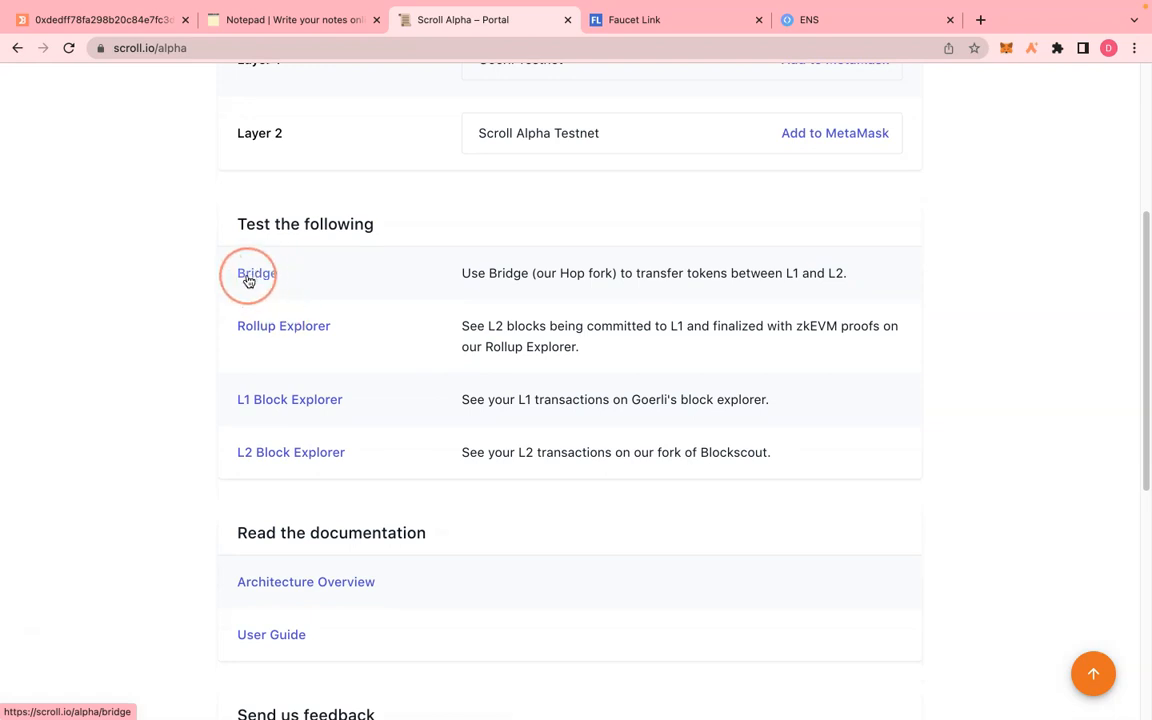
click(256, 273)
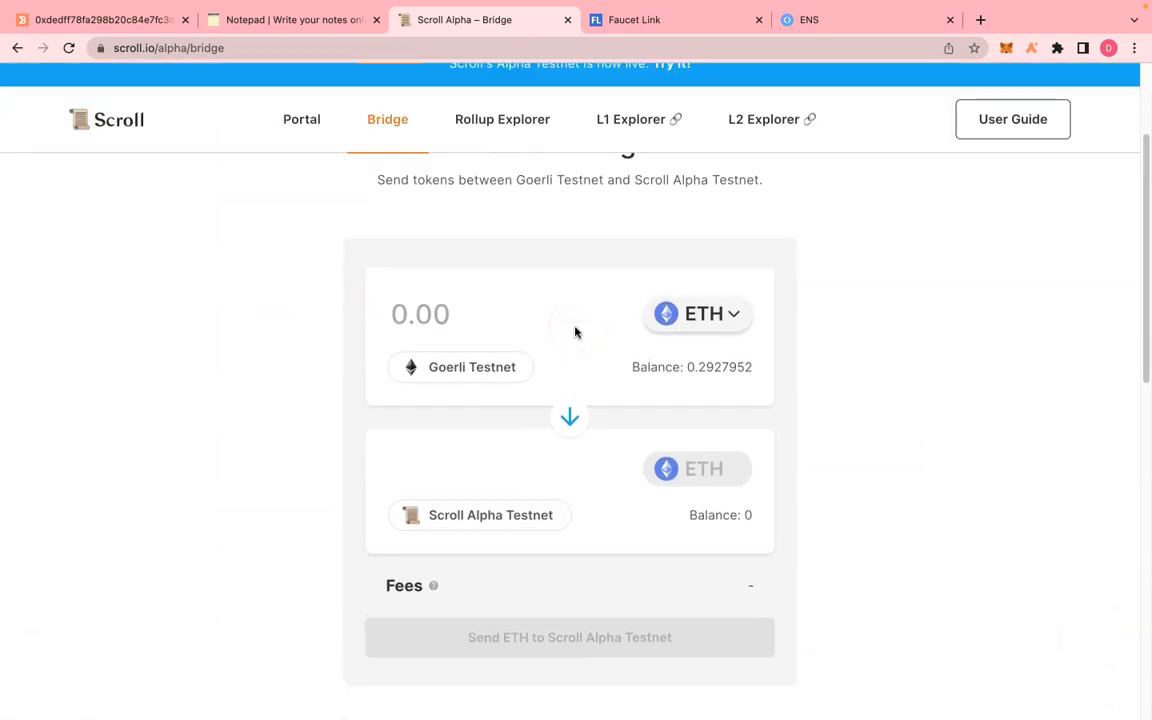
scroll(down, 3)
text(0.)
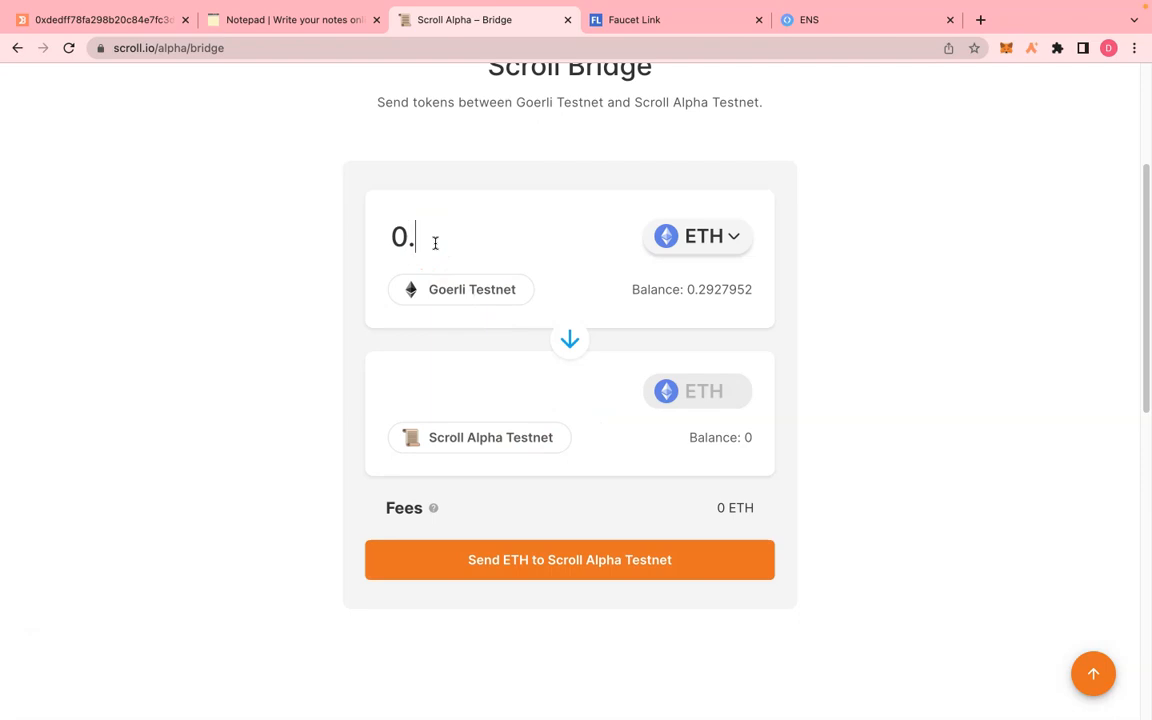
text(1)
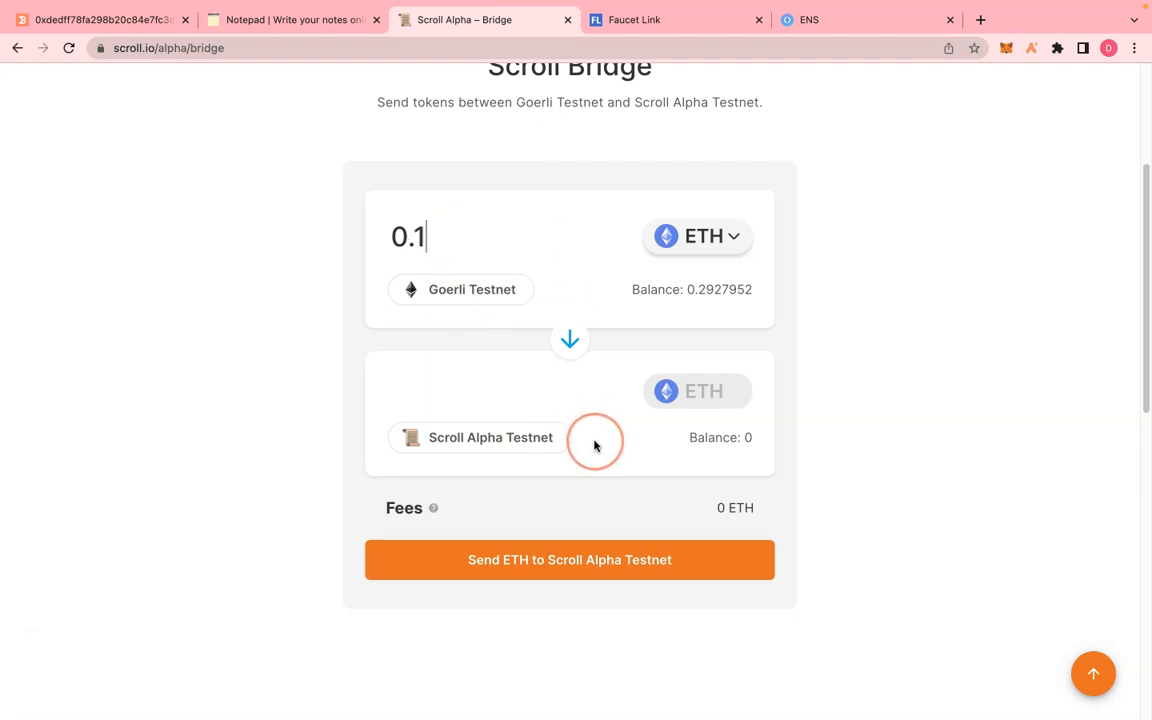
scroll(down, 3)
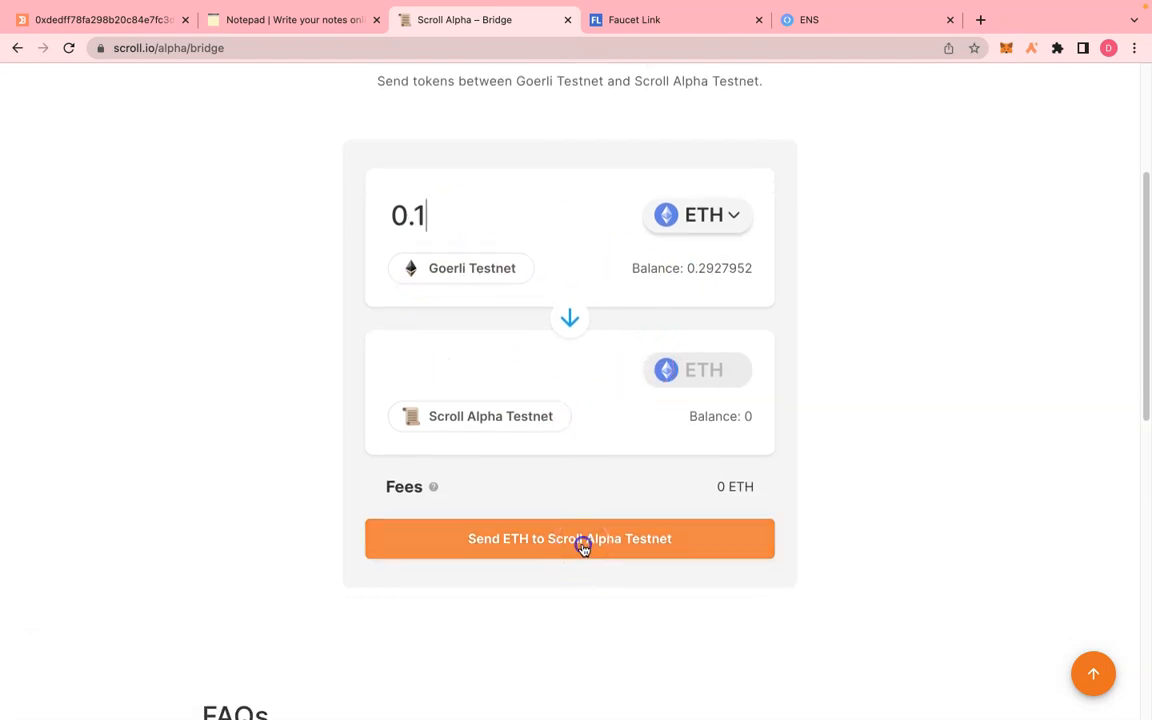
click(569, 538)
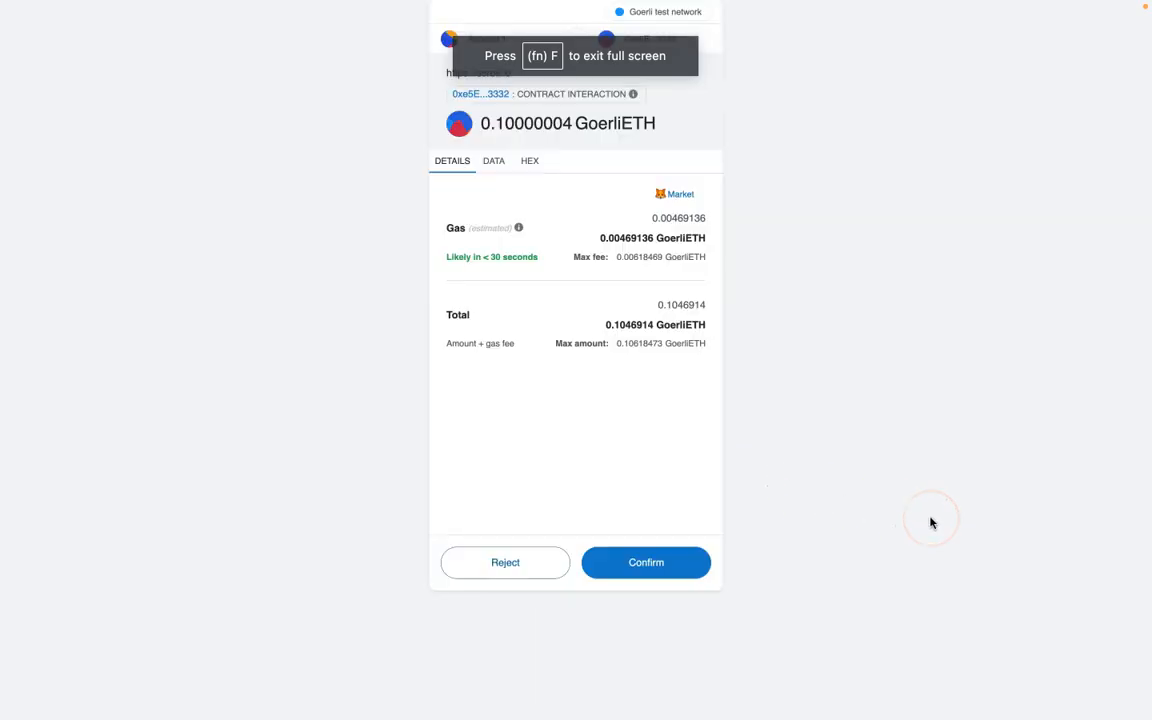
Confirm the 0.1 ETH bridge transaction in MetaMask, then choose Move More Funds.
click(645, 562)
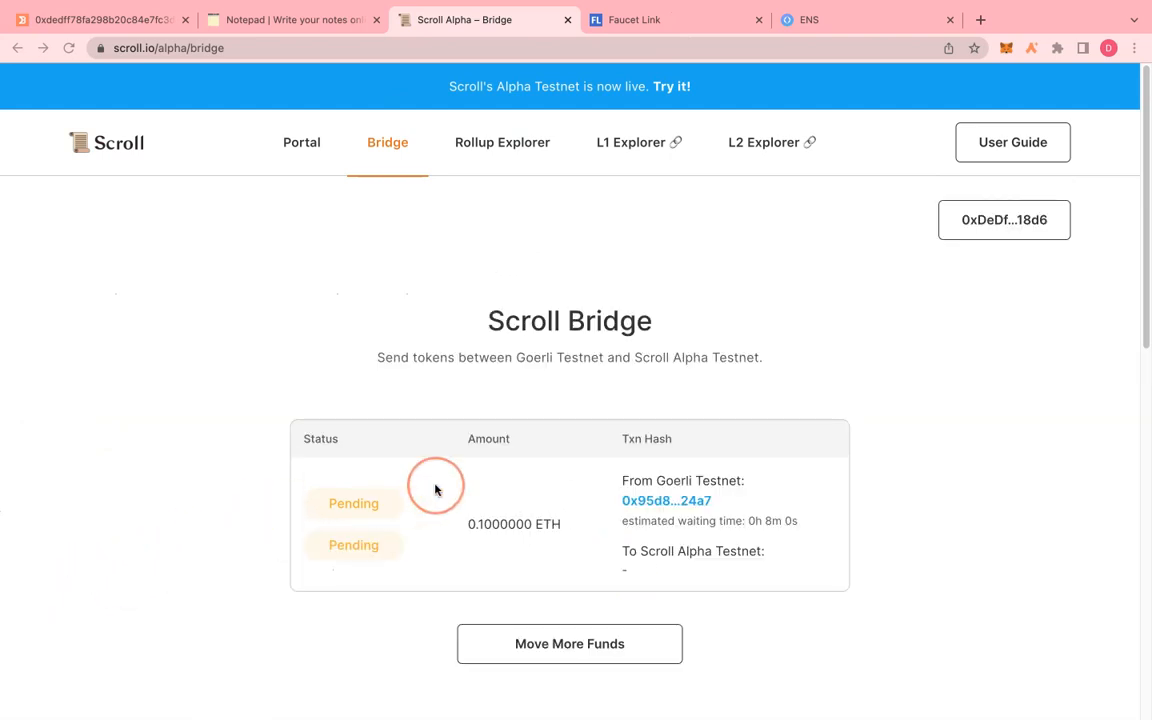
scroll(down, 3)
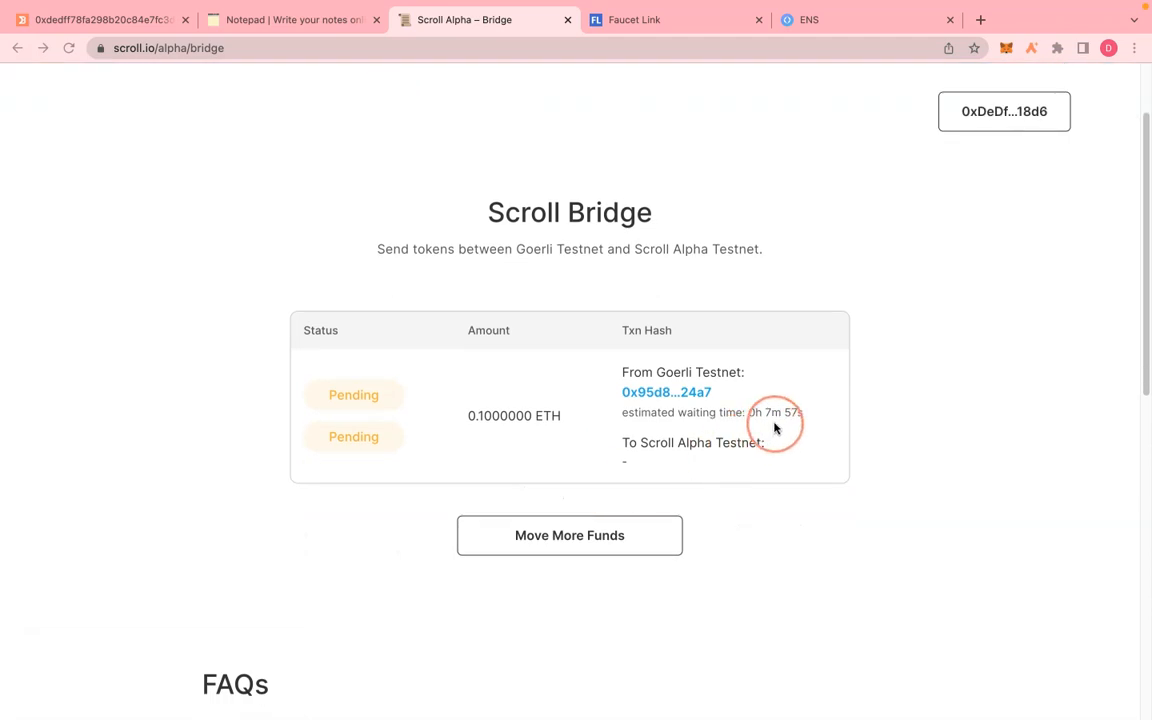
mouse_move(583, 461)
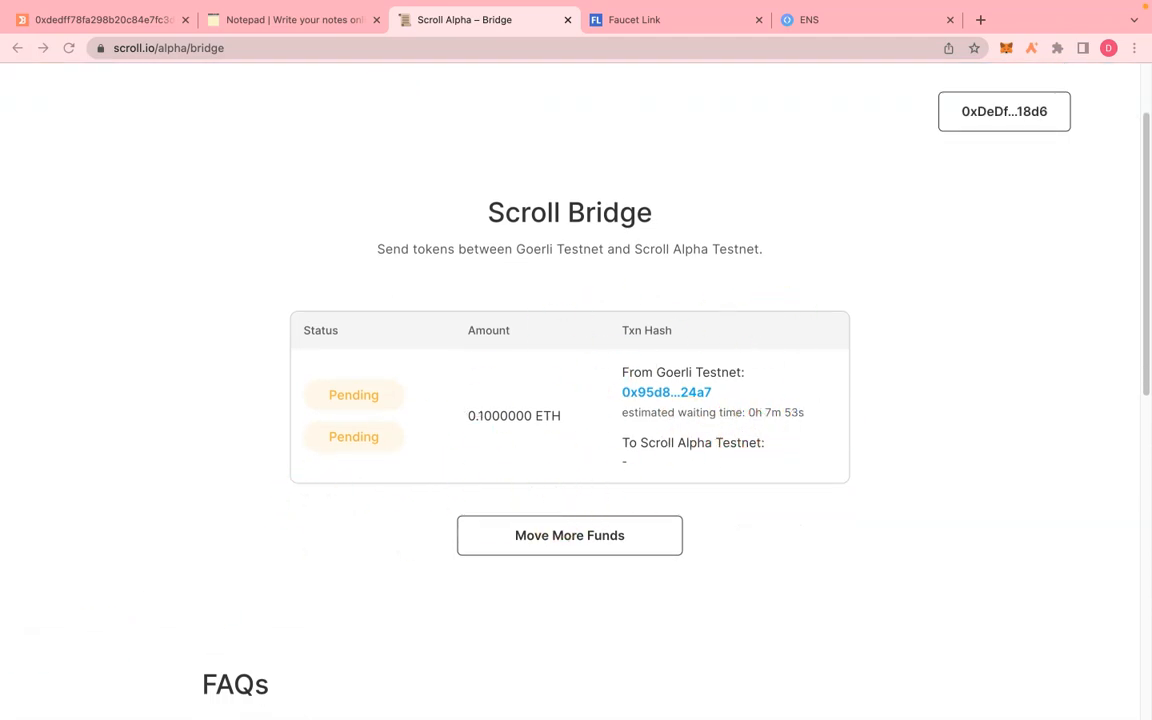
click(569, 535)
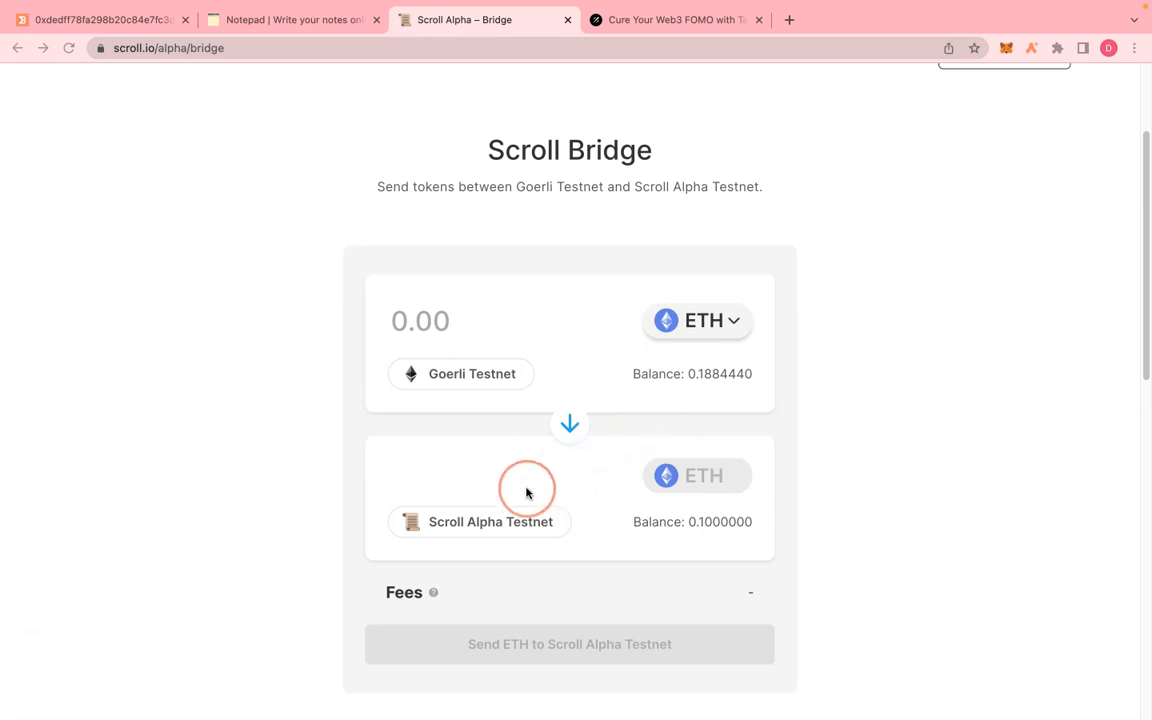
mouse_move(586, 517)
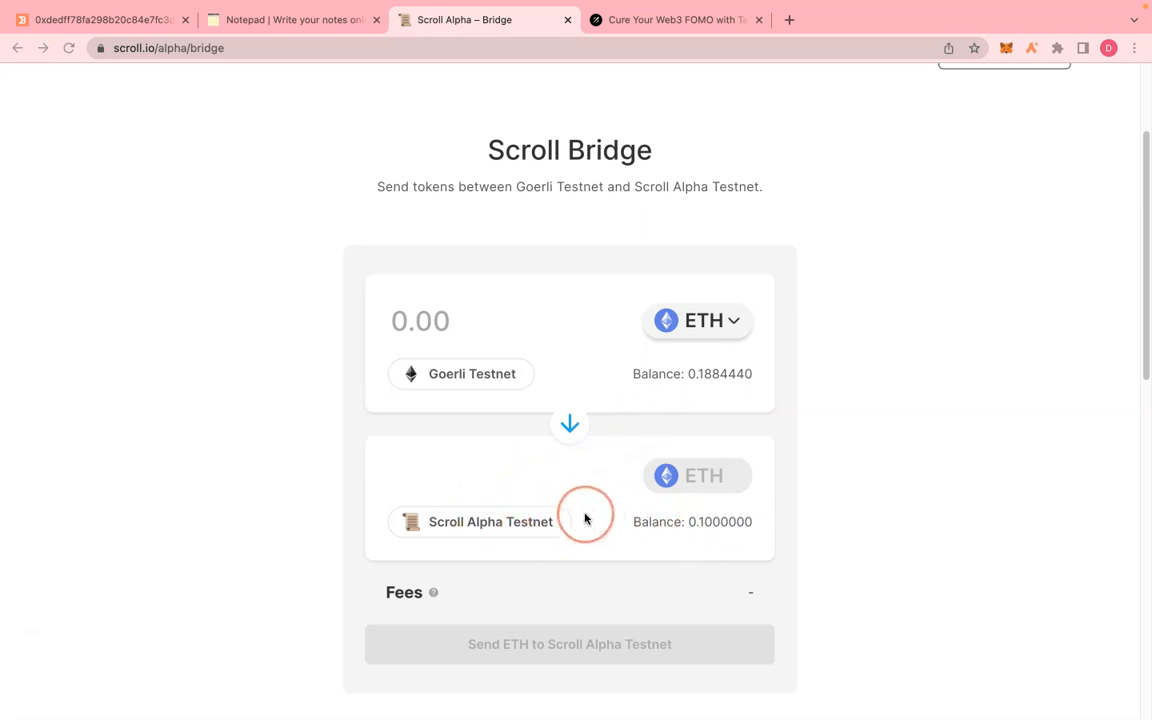
mouse_move(497, 365)
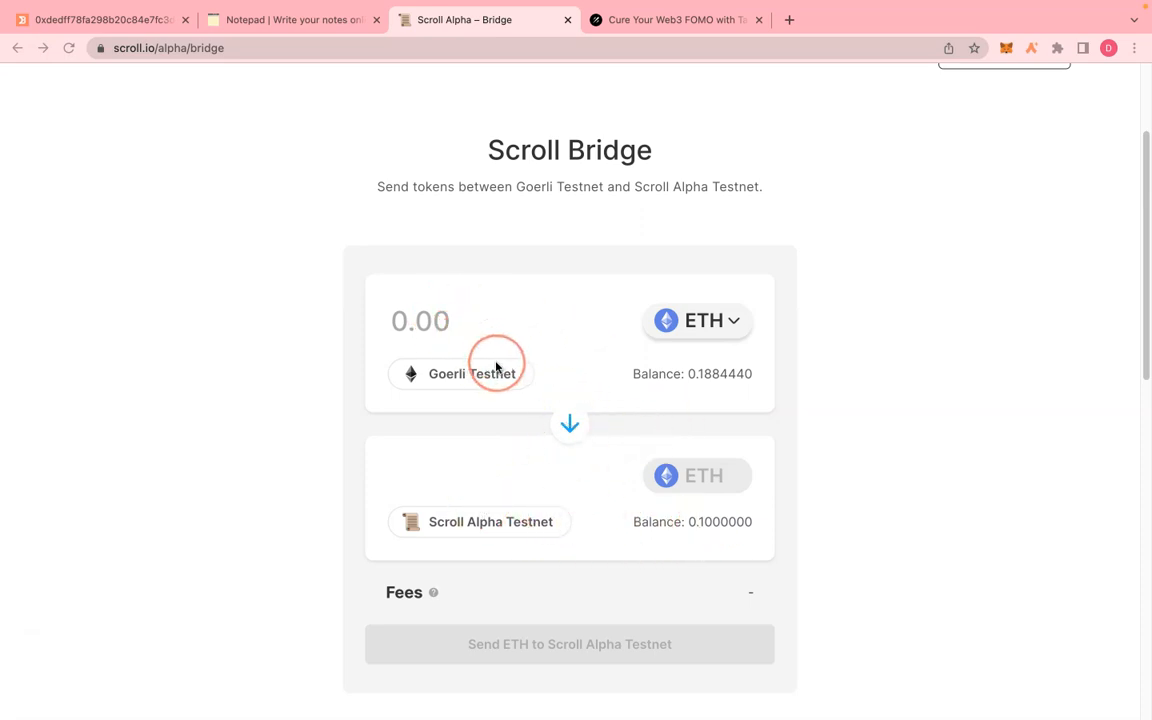
mouse_move(570, 420)
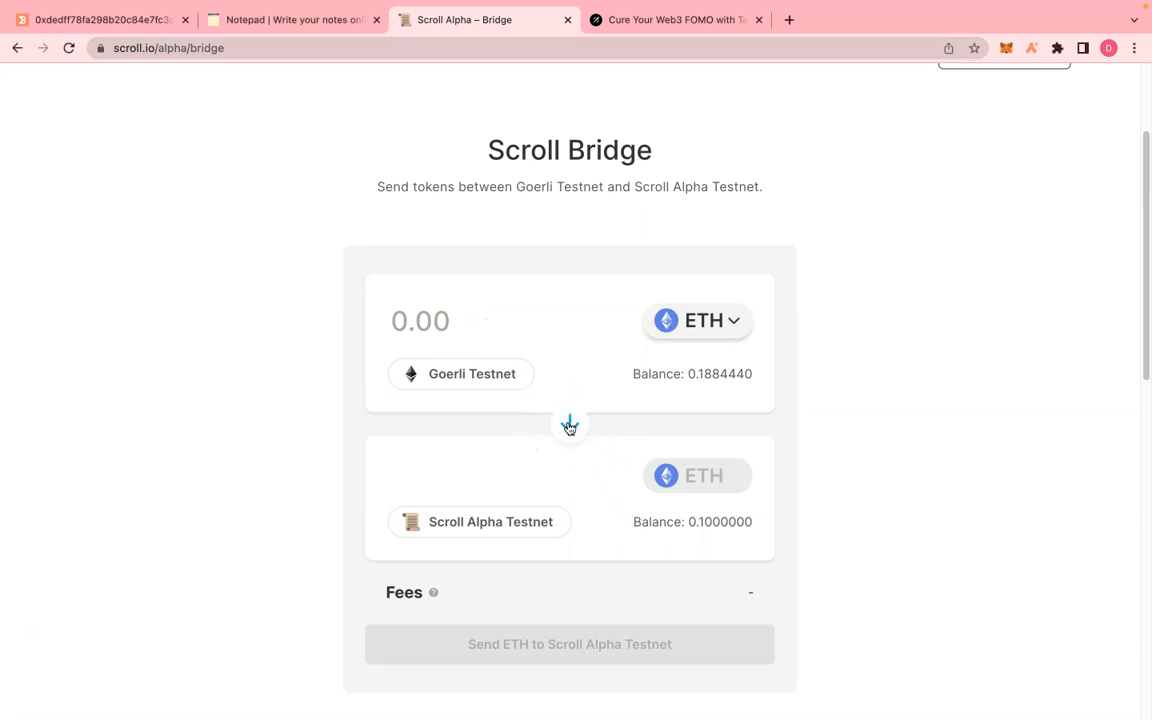
Flip the bridge to Scroll Alpha → Goerli, switch MetaMask networks, and confirm the 0.1 ETH balance.
click(569, 424)
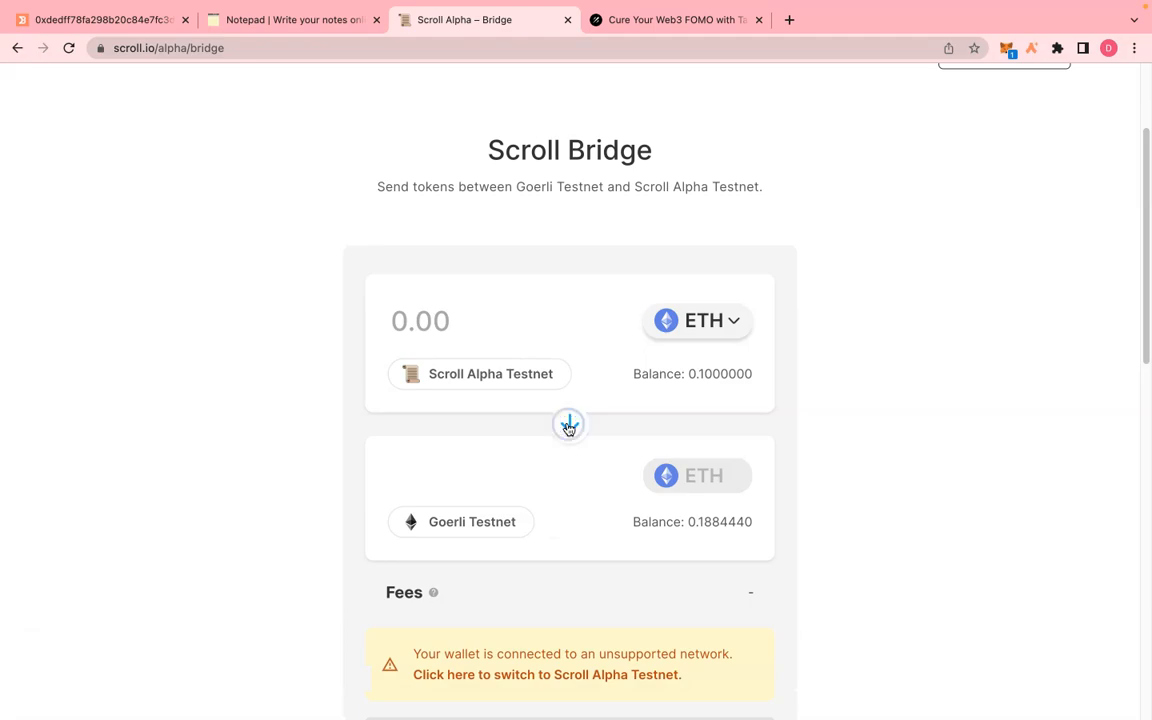
click(547, 674)
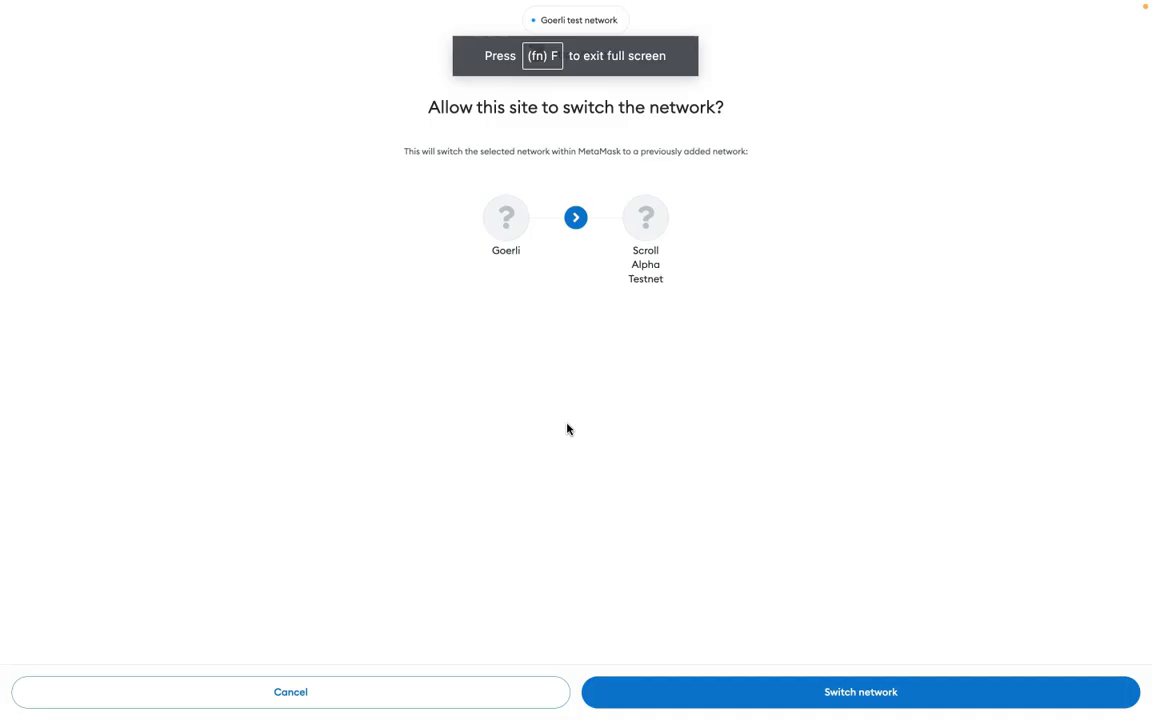
click(859, 691)
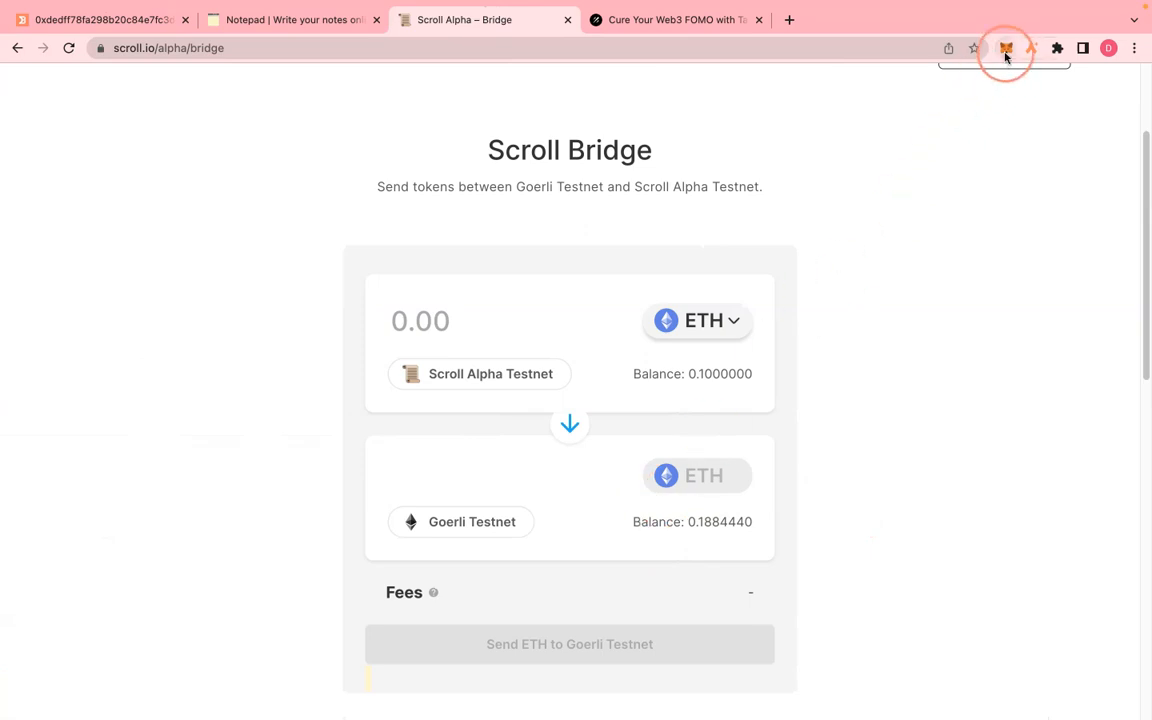
click(1006, 48)
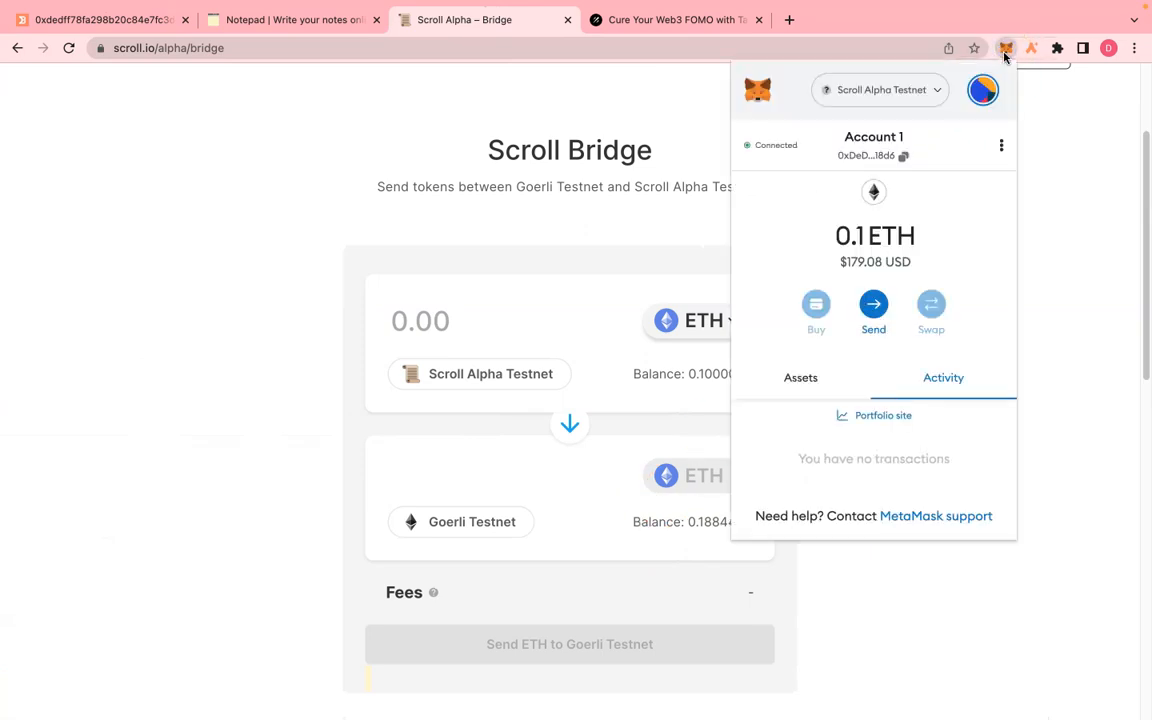
click(880, 90)
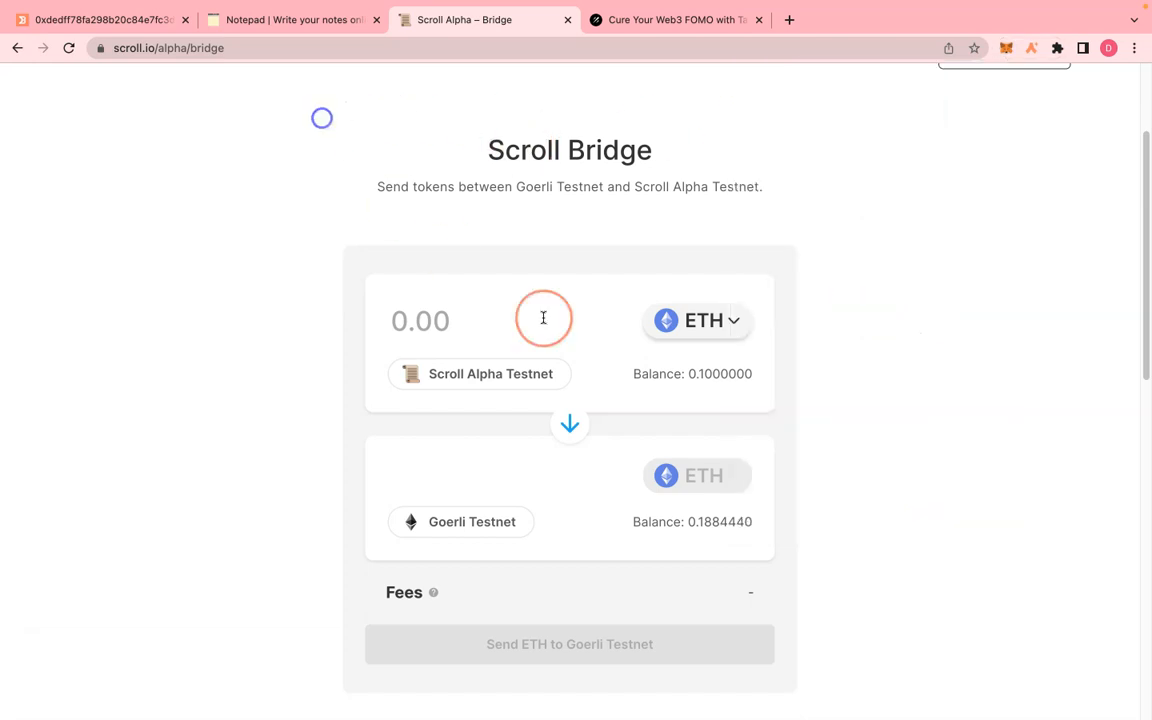
Withdraw 0.05 ETH to Goerli Testnet and confirm the transaction in MetaMask.
scroll(down, 3)
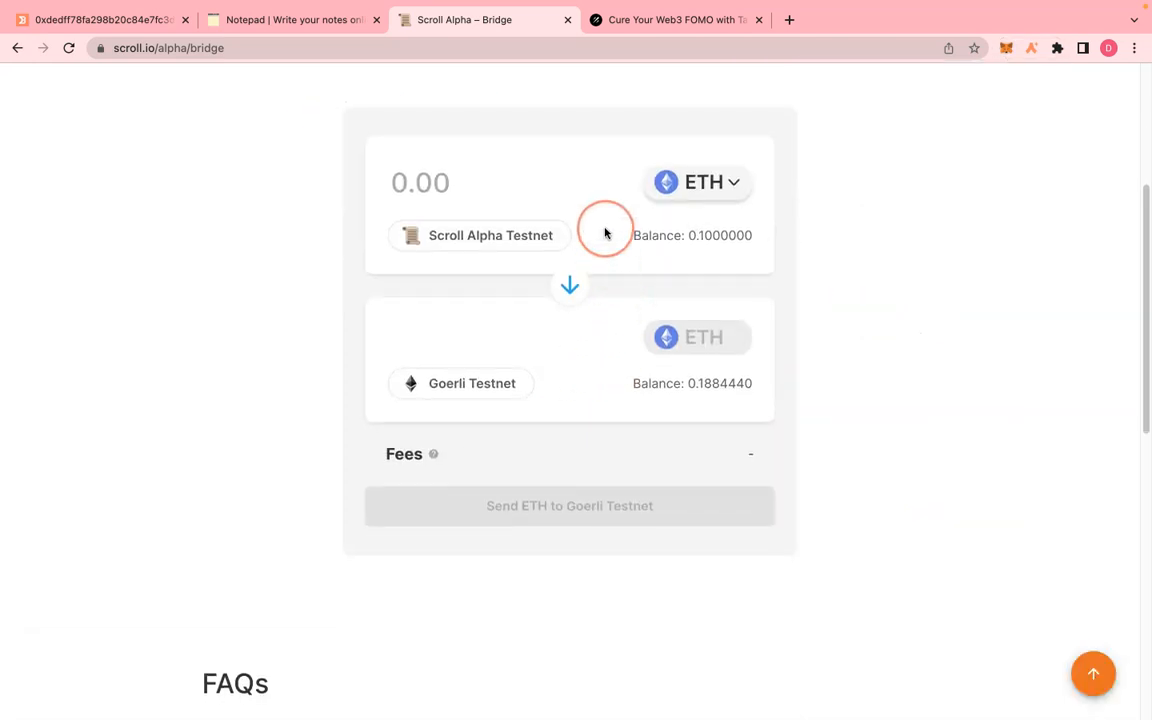
text(0)
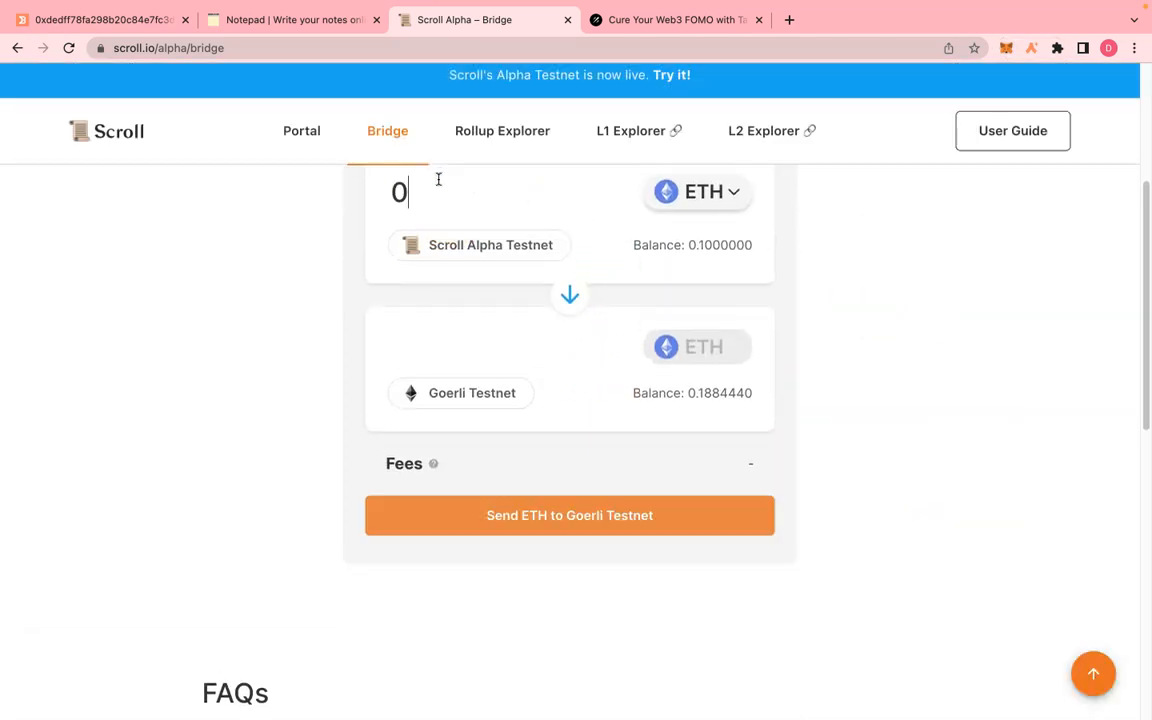
text(.05)
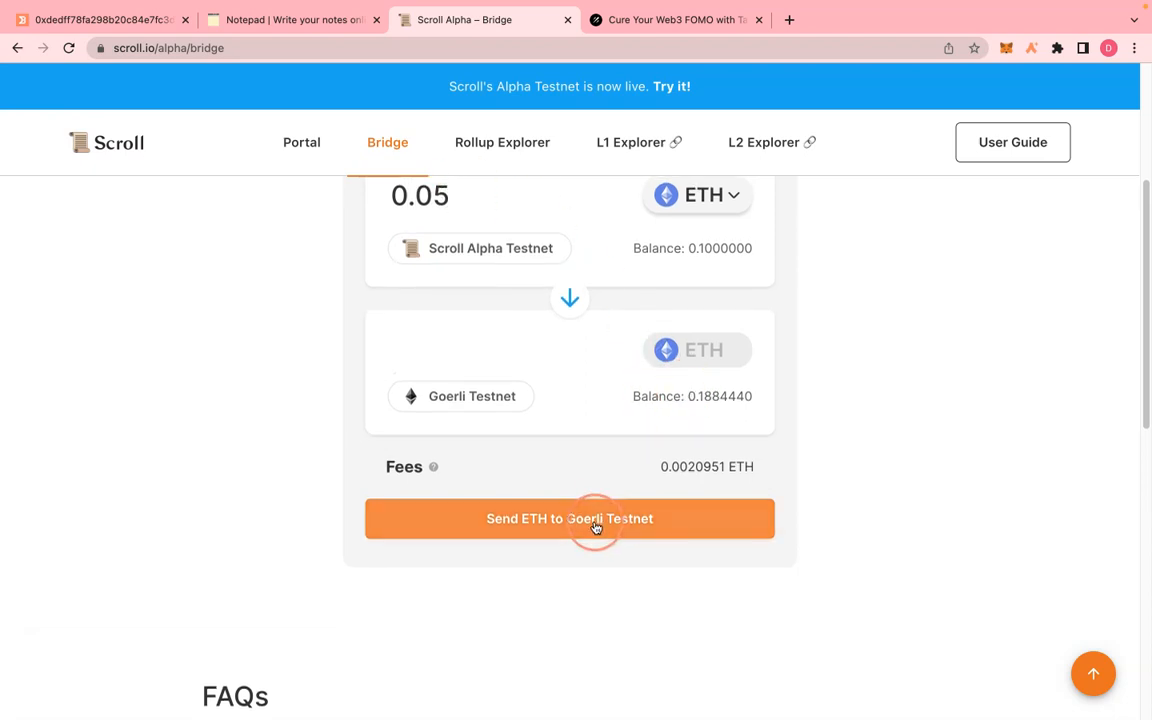
click(569, 518)
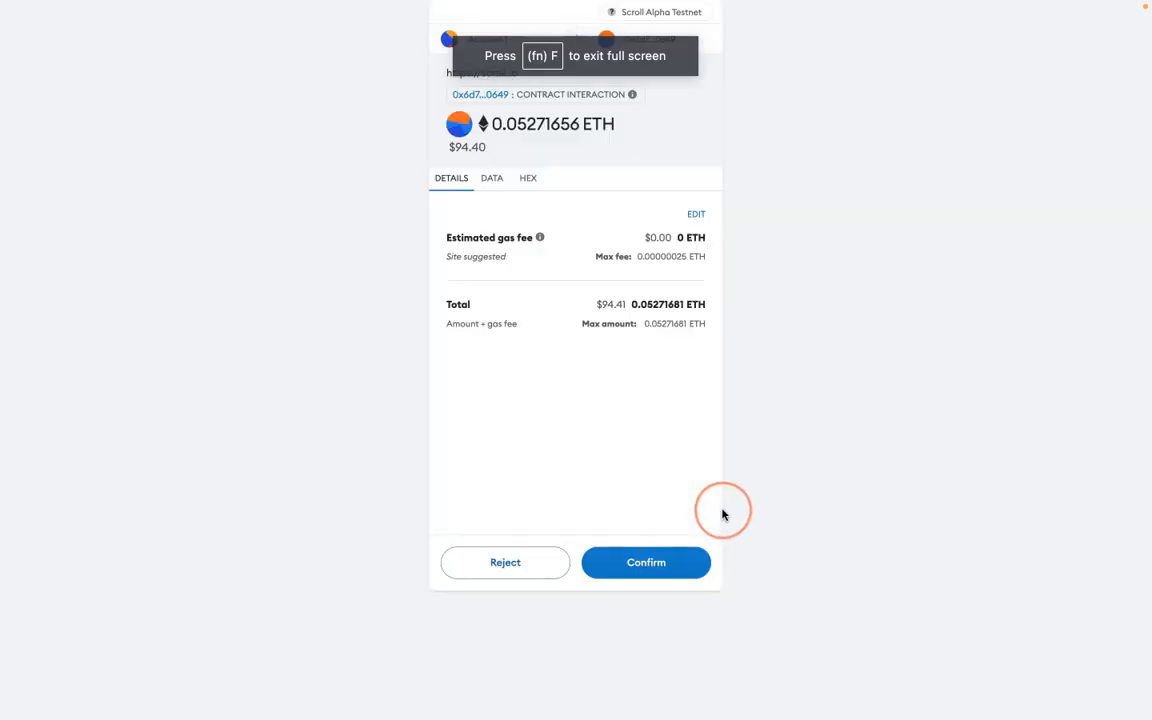
click(646, 562)
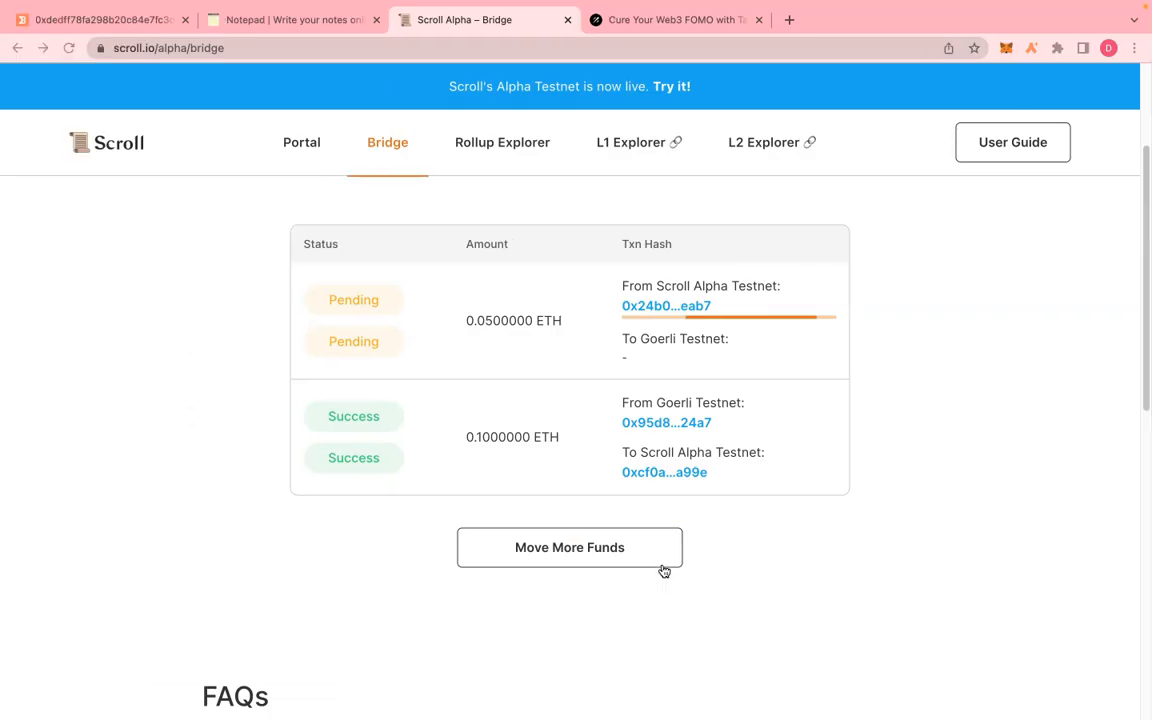